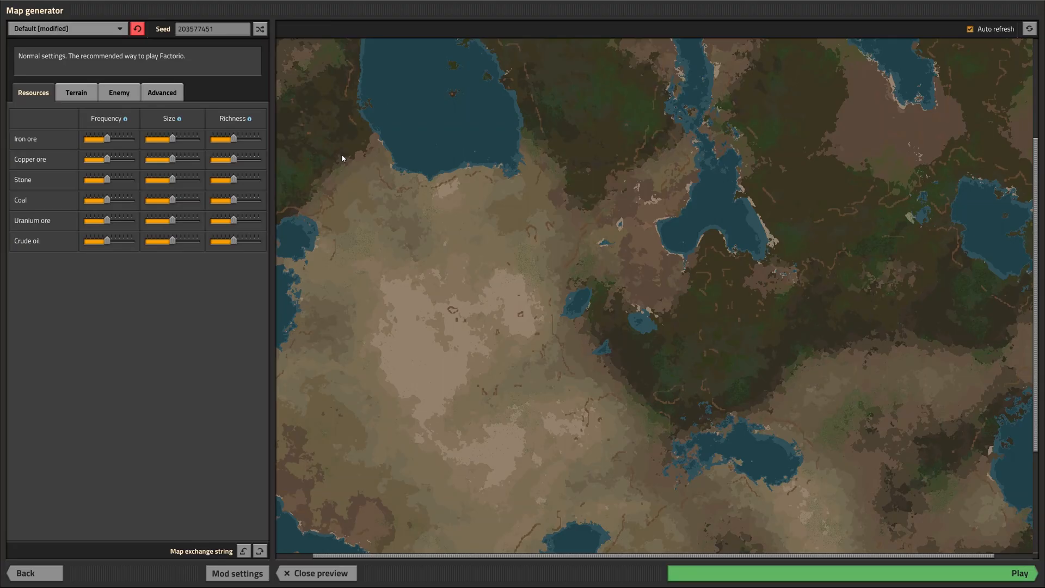
mouse_move(377, 153)
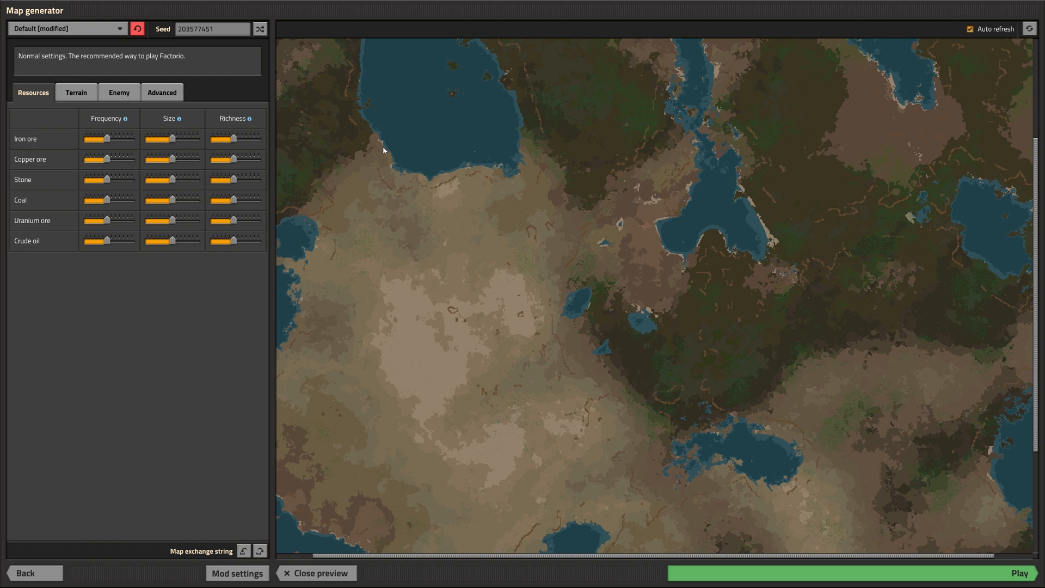
mouse_move(234, 62)
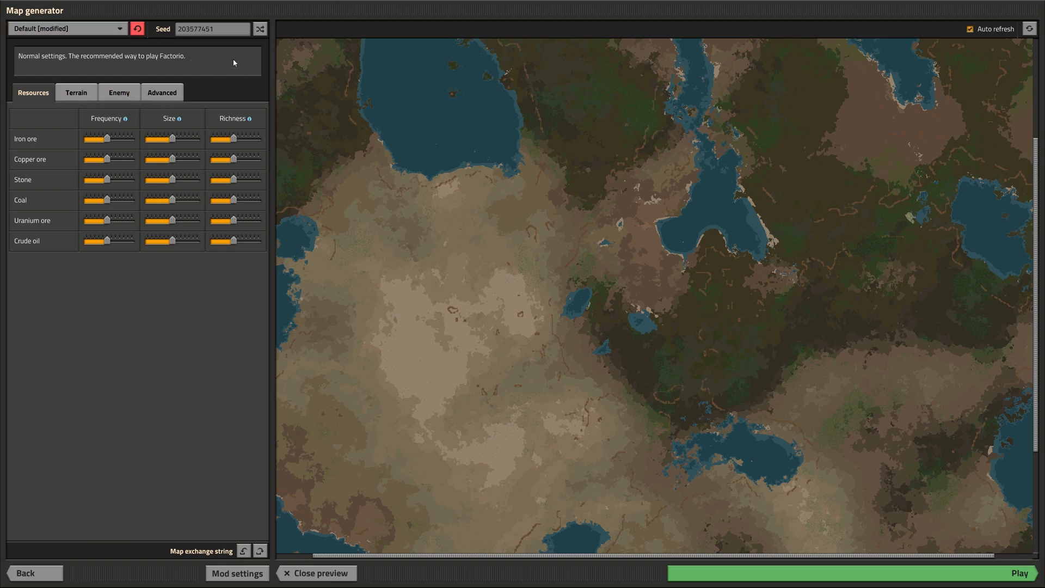
- Show the map preset list, including Default, Rich resources, Death world and Rail world
left_click(66, 28)
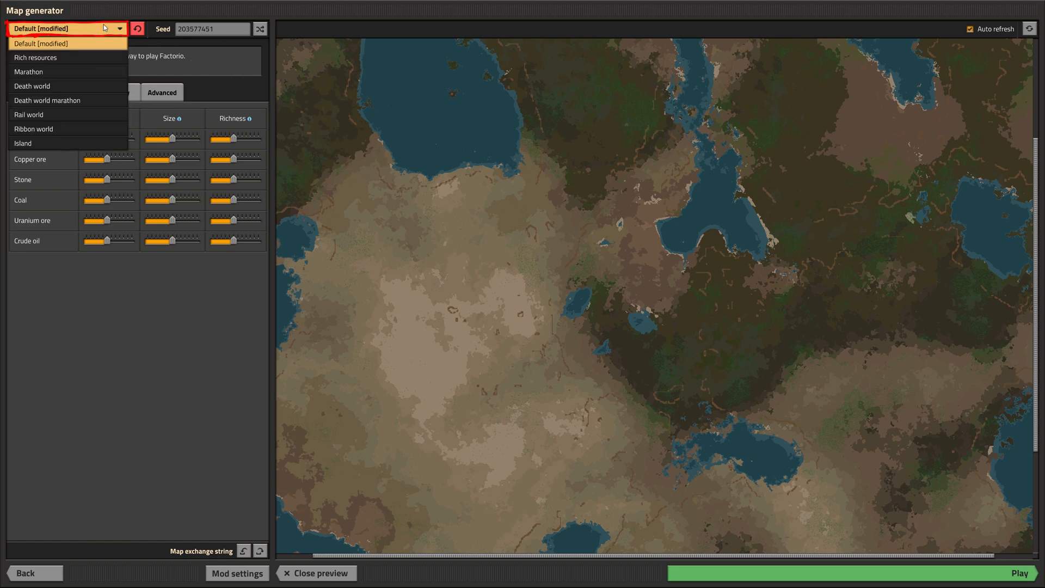
mouse_move(66, 100)
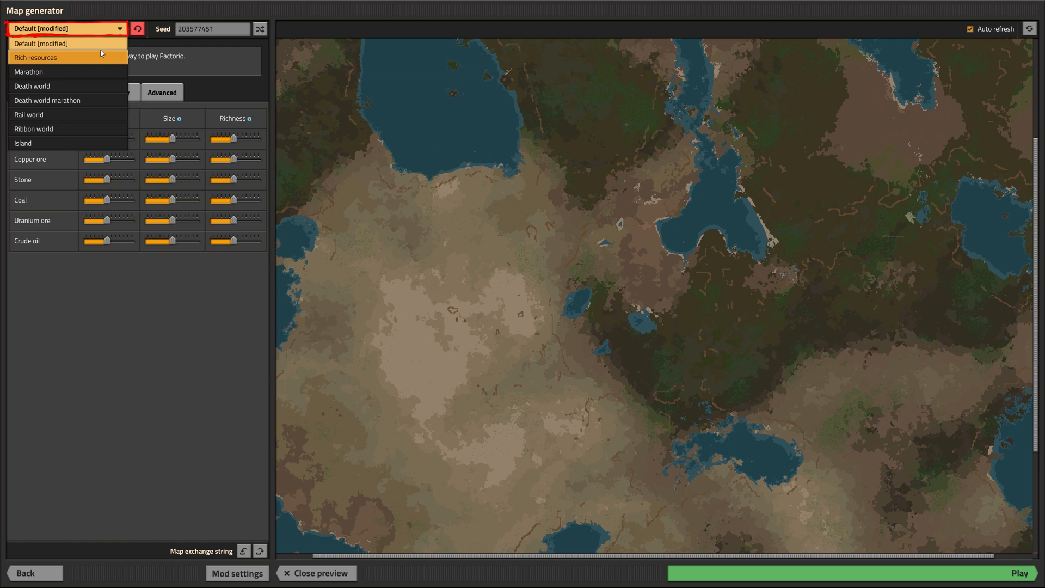
mouse_move(98, 43)
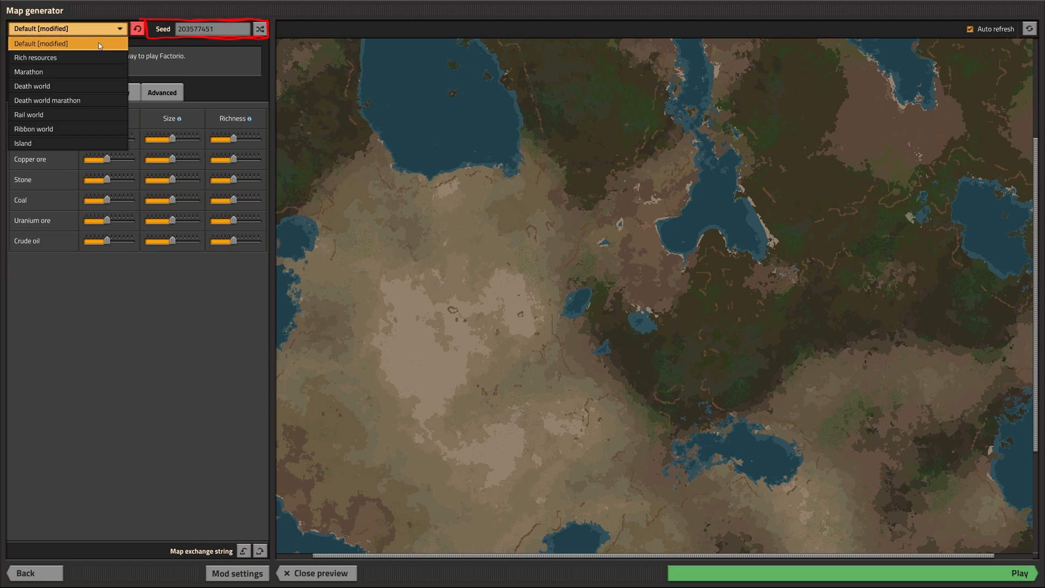
left_click(259, 29)
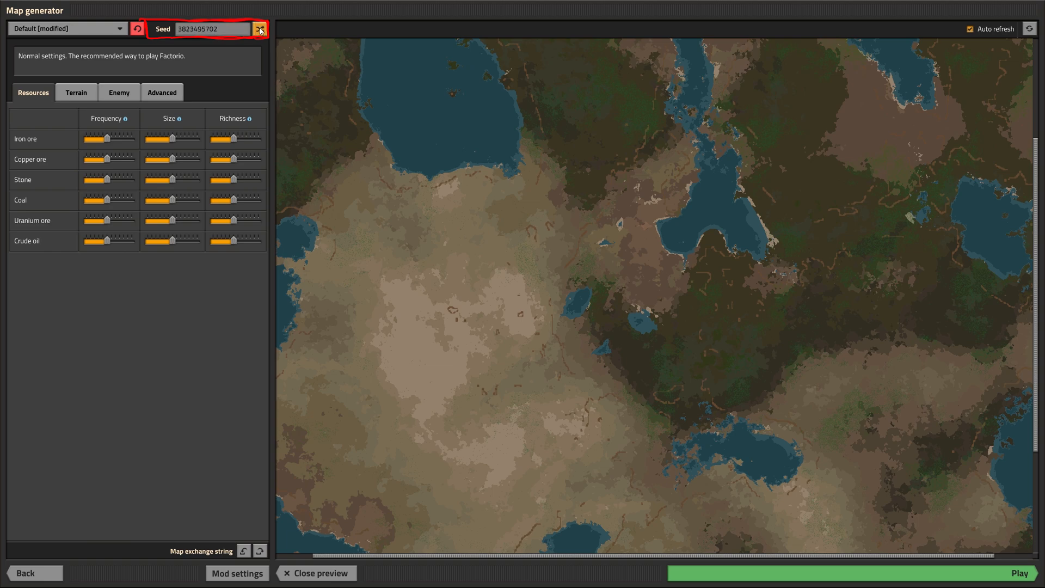
left_click(259, 29)
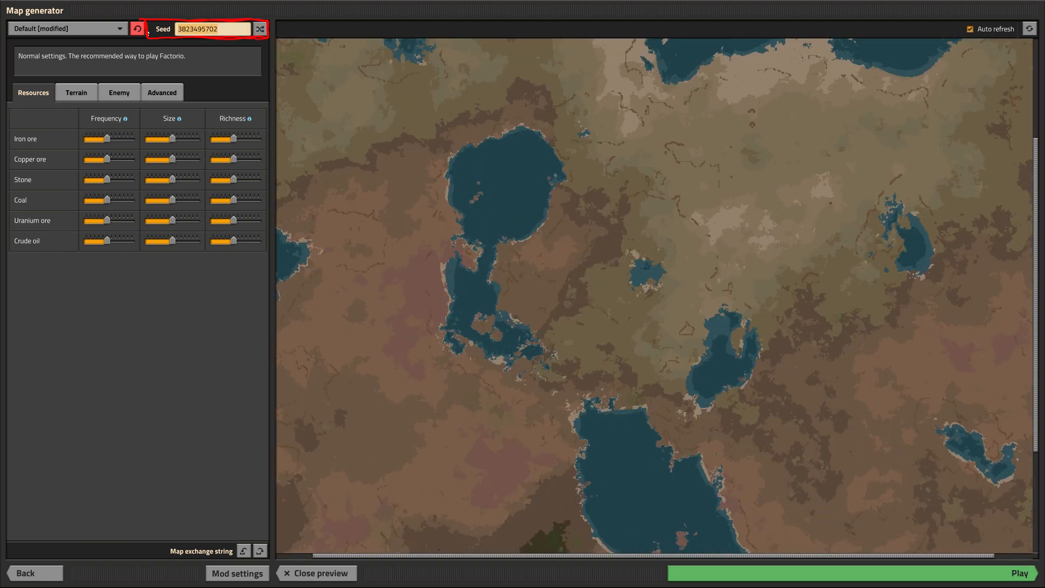
left_click(259, 29)
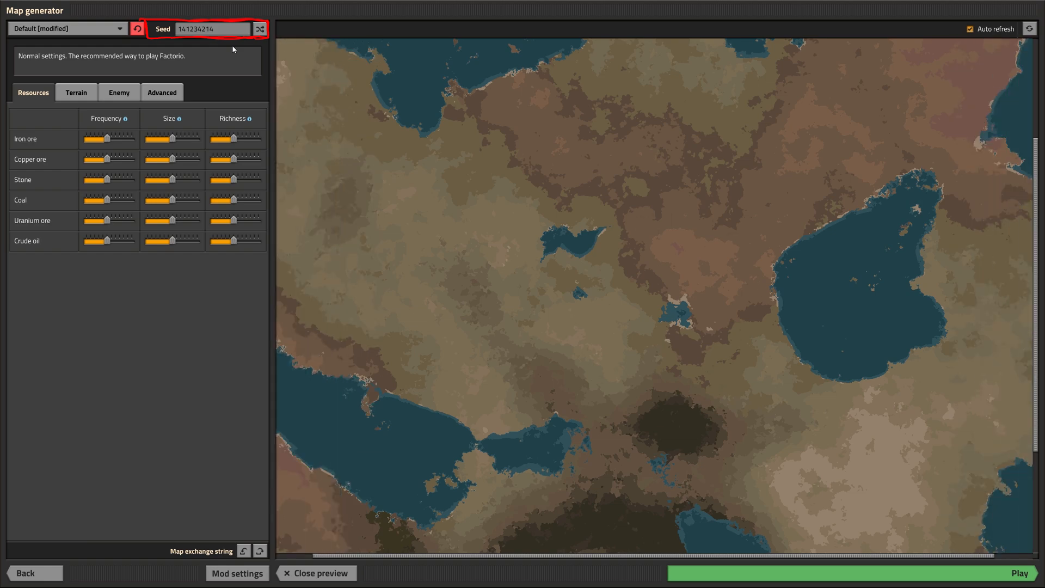
left_click(259, 29)
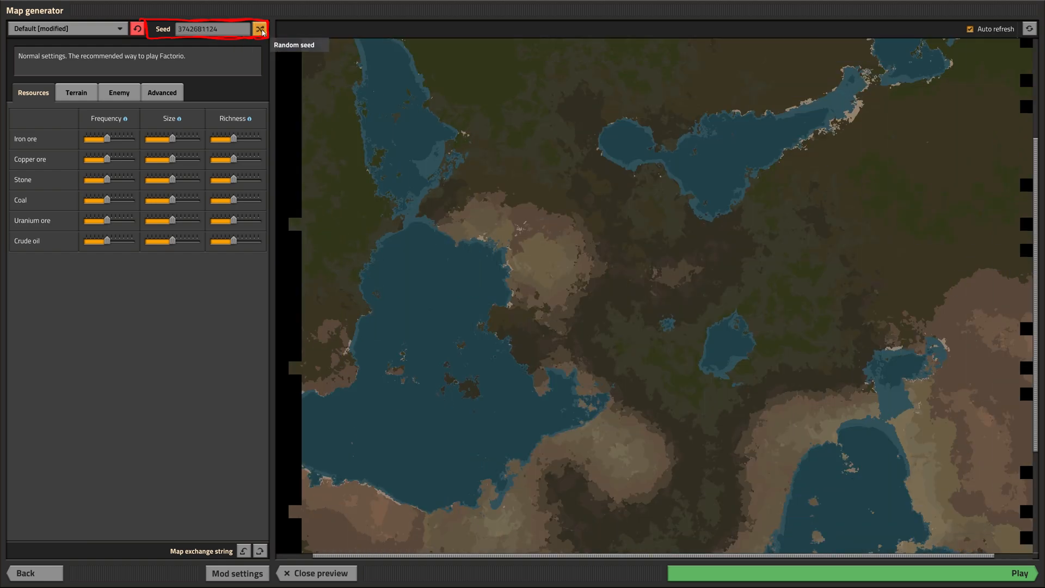
left_click(260, 29)
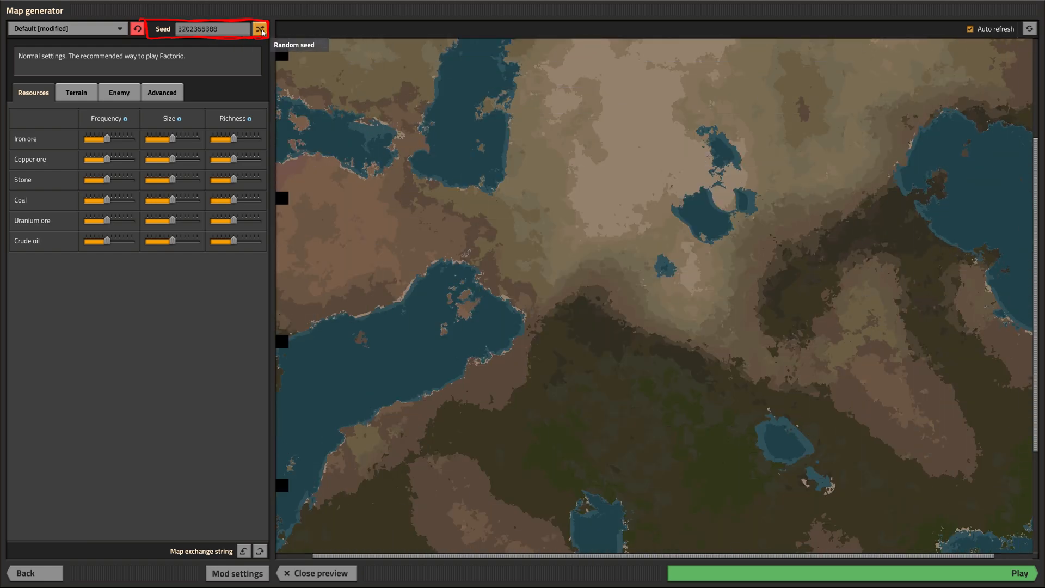
left_click(260, 29)
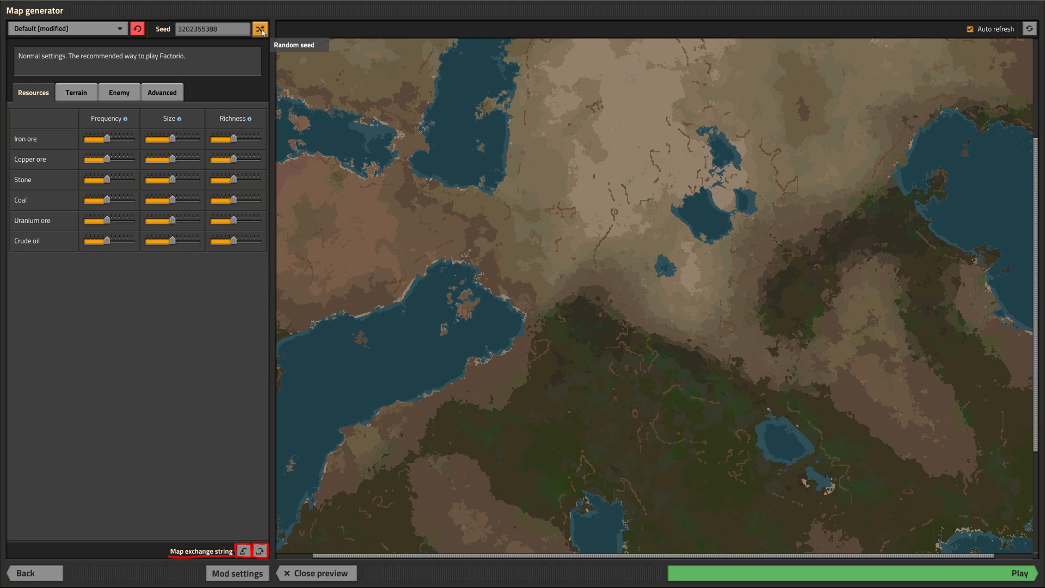
mouse_move(243, 550)
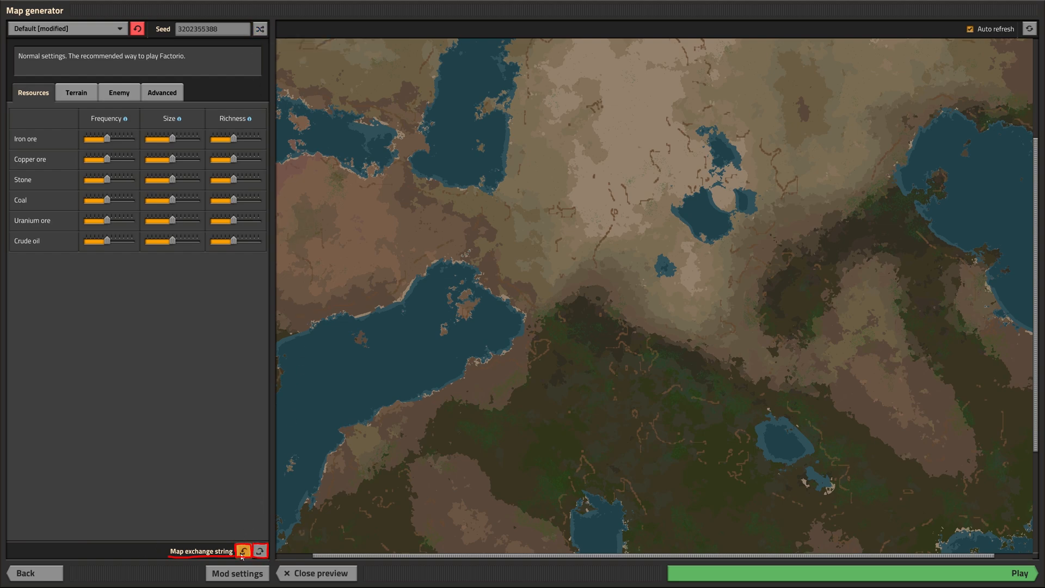
left_click(260, 551)
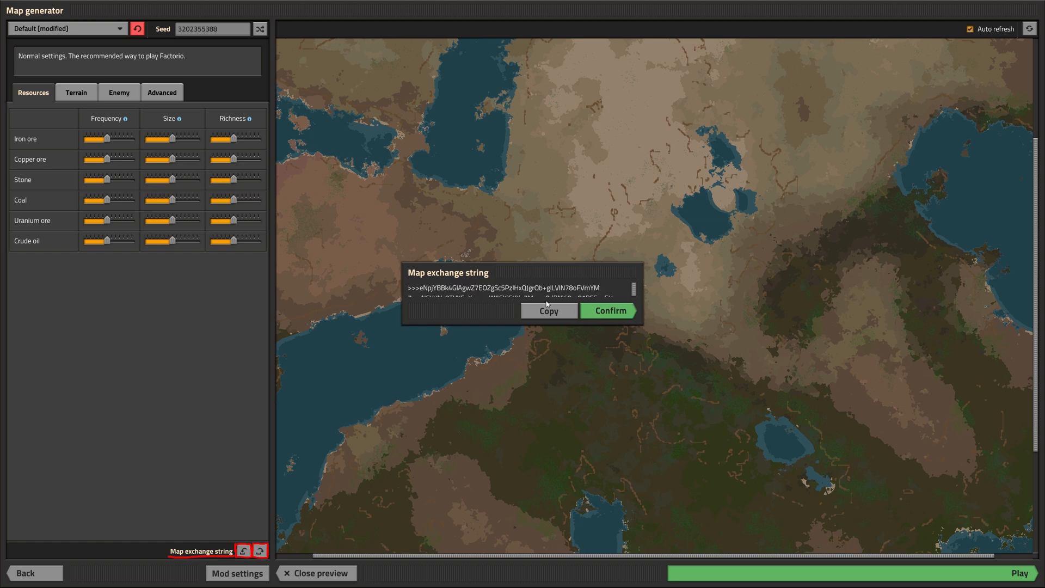
left_click(549, 311)
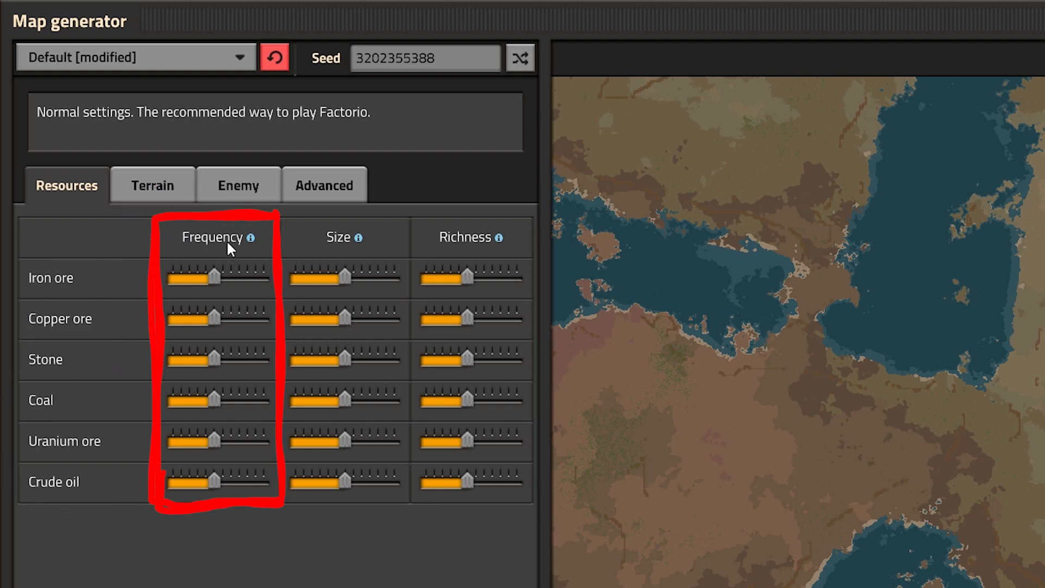
mouse_move(252, 237)
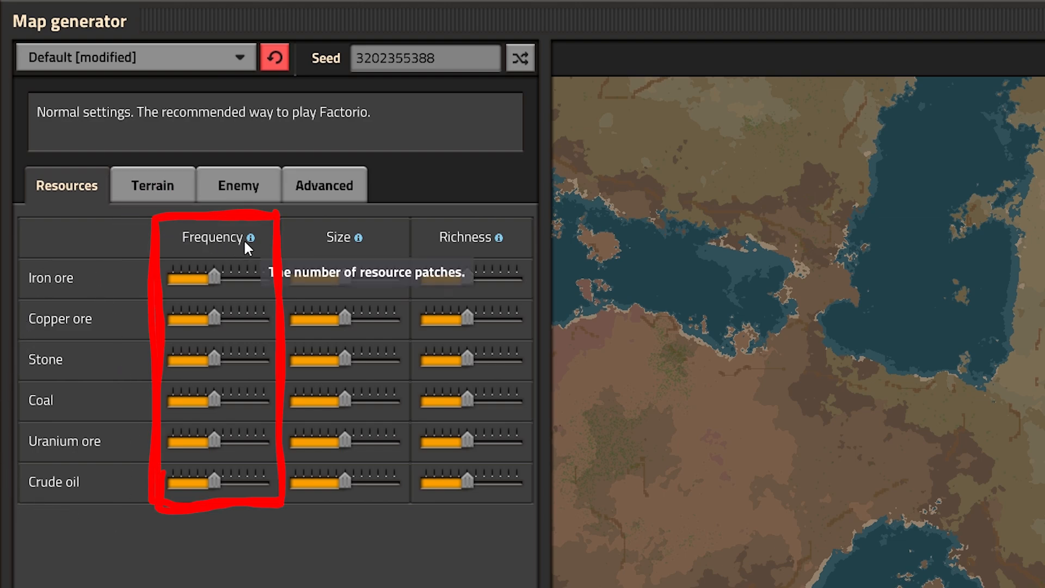
mouse_move(359, 238)
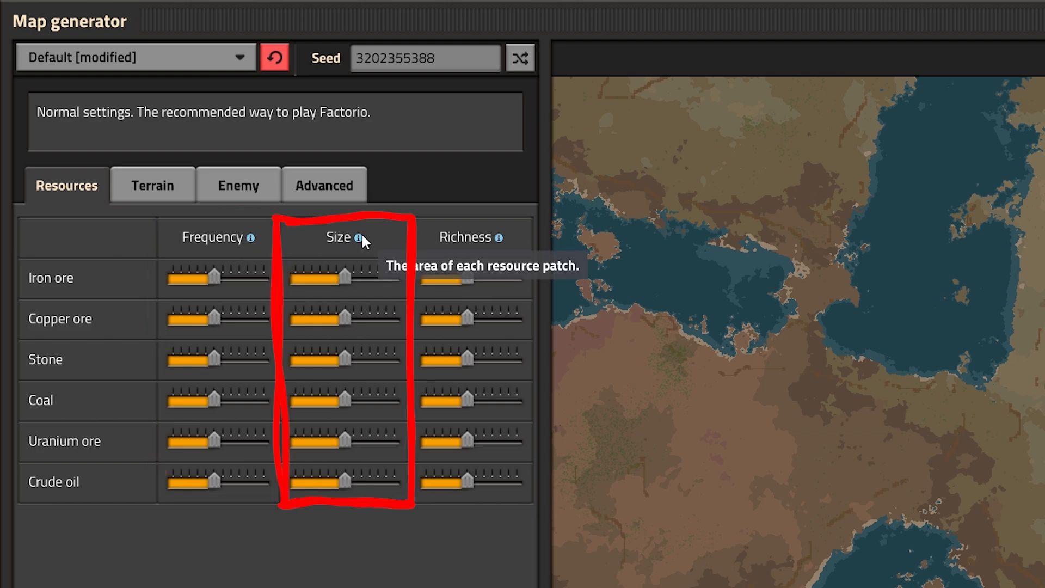
mouse_move(430, 244)
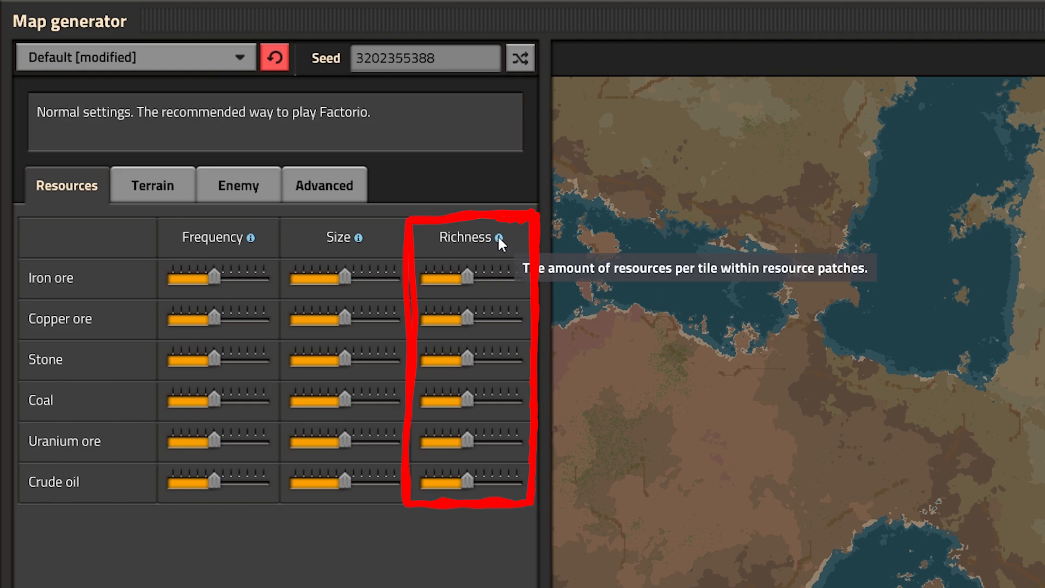
mouse_move(496, 268)
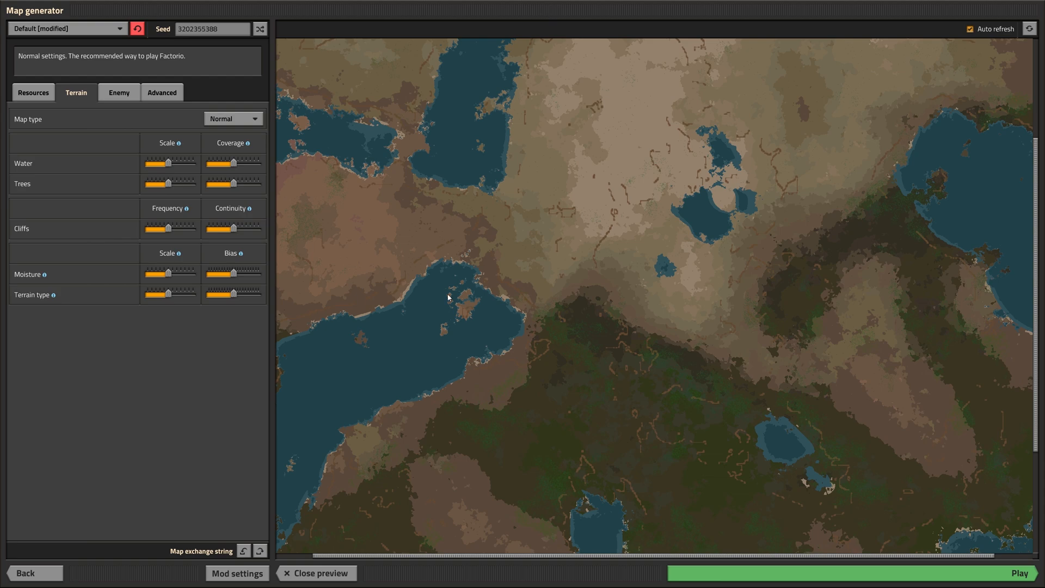
mouse_move(437, 273)
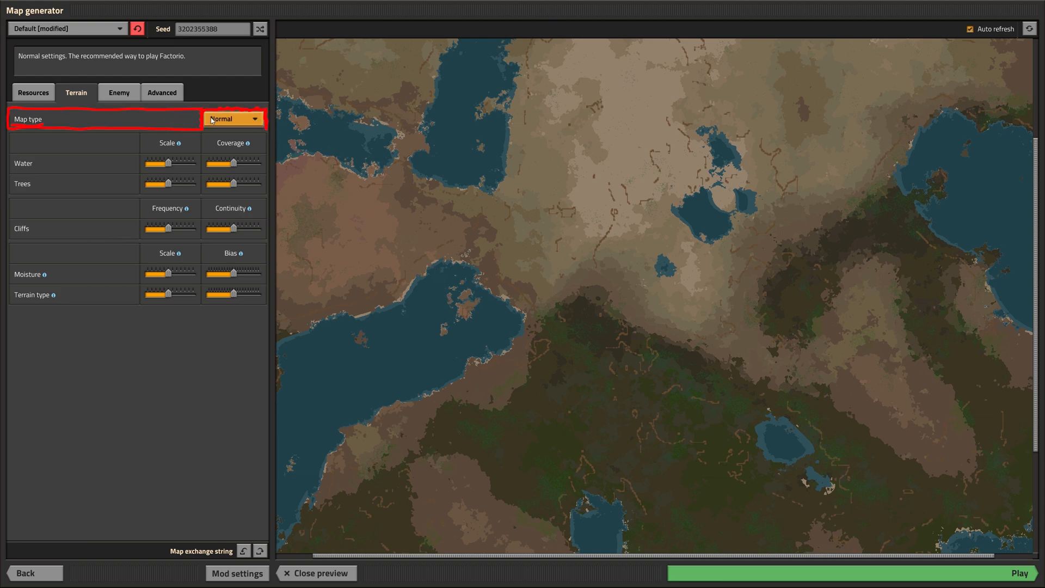
- Keep map type Normal after trying Island, and minimize the water scale
left_click(232, 119)
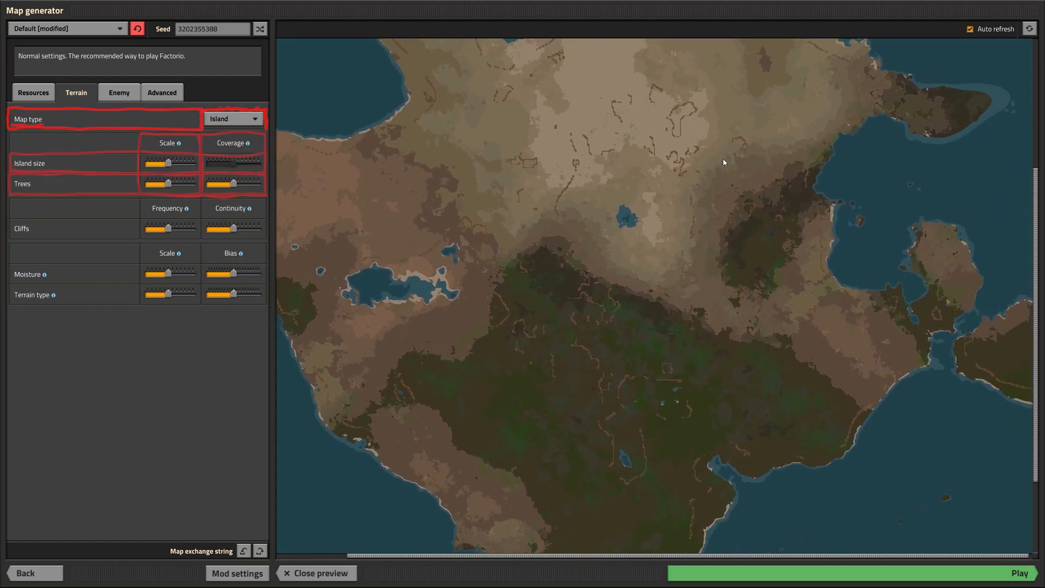
left_click(233, 119)
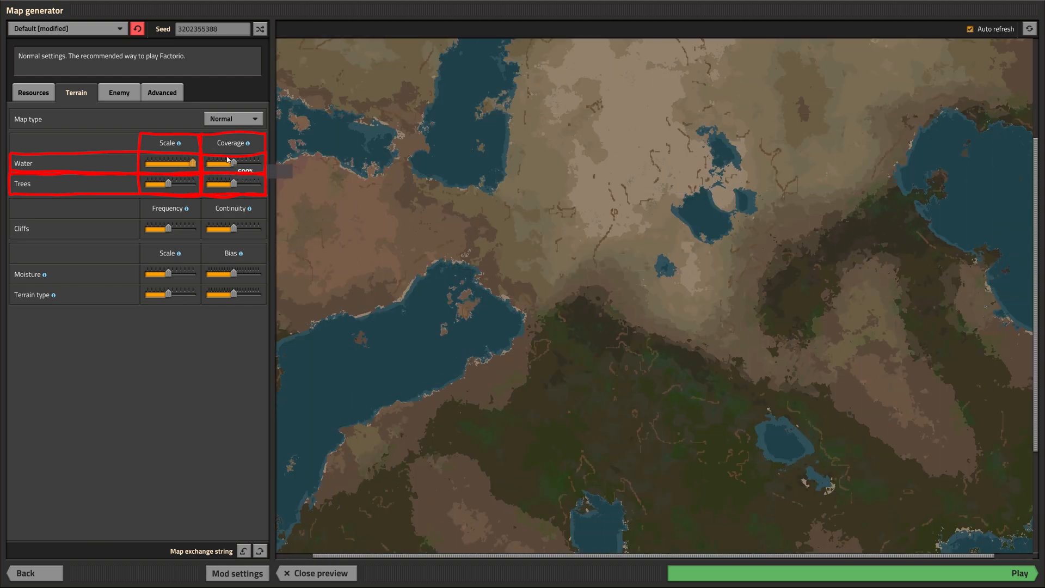
left_click_drag(190, 162, 147, 162)
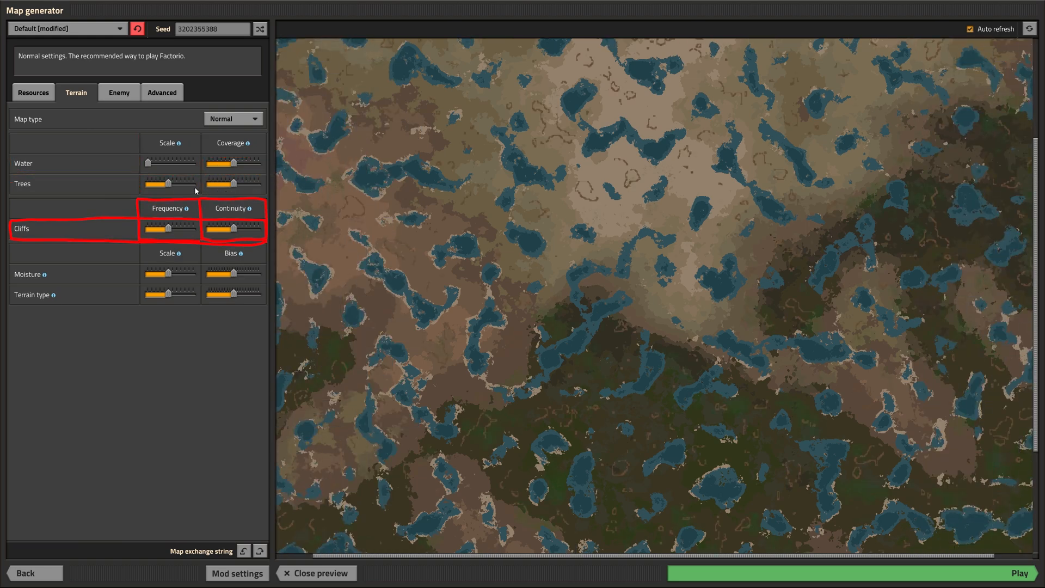
- Raise cliff frequency to maximum and lower cliff continuity to minimum
left_click_drag(173, 228, 157, 229)
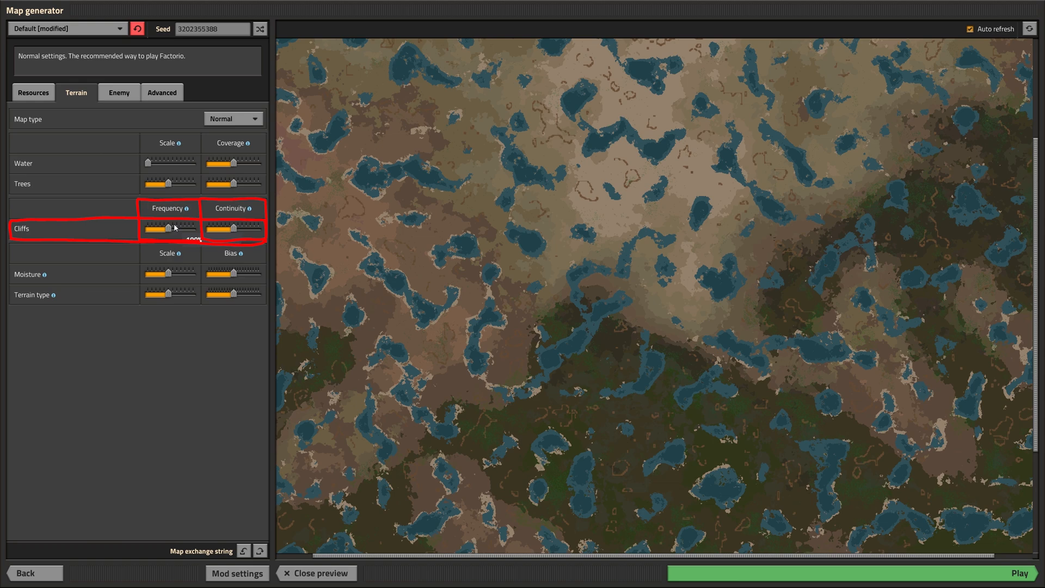
left_click_drag(161, 228, 193, 228)
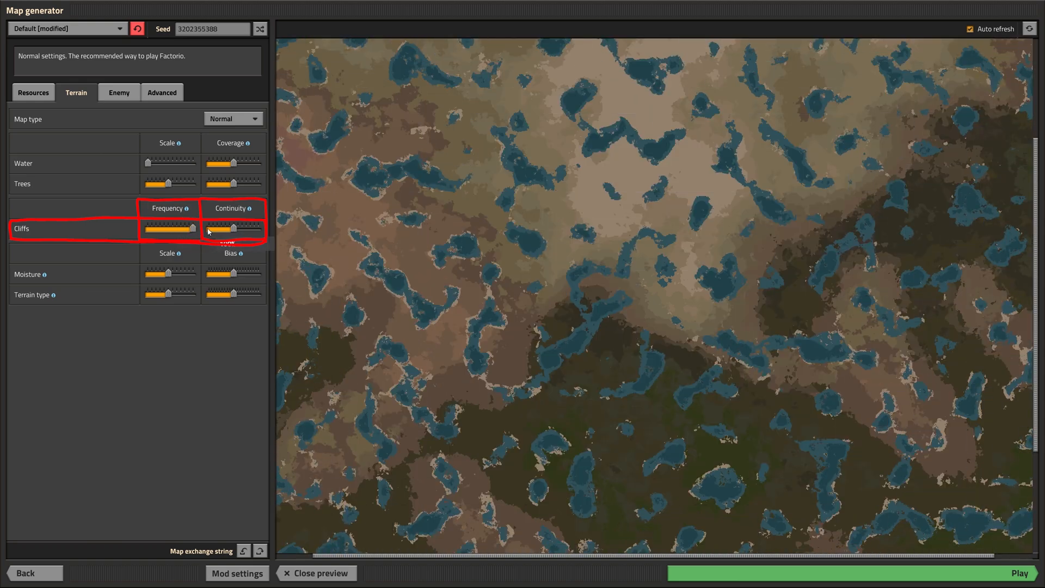
left_click_drag(220, 228, 260, 228)
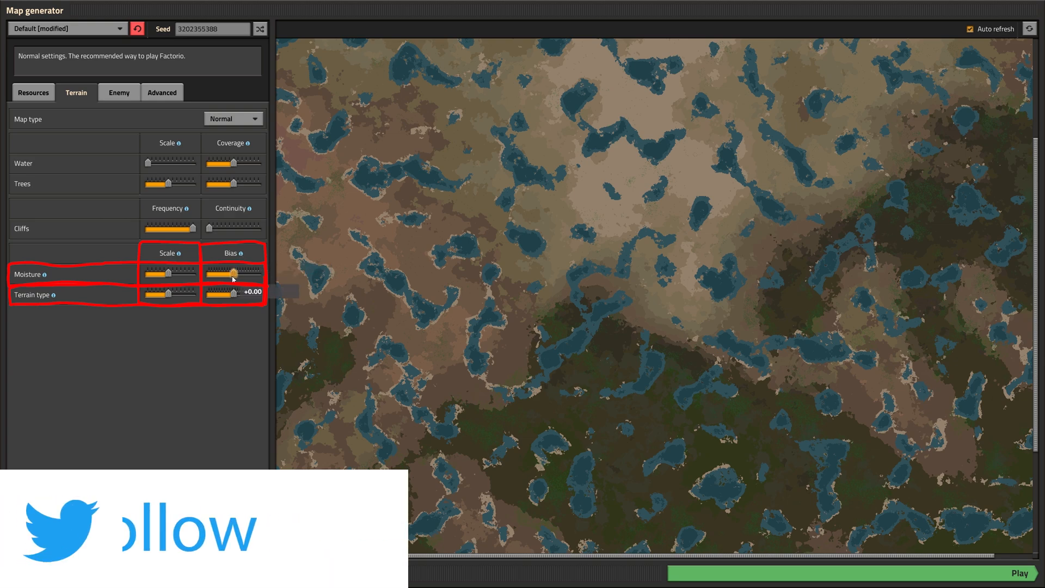
- Sweep moisture bias to its extremes and bring it back near the middle
left_click_drag(232, 273, 258, 274)
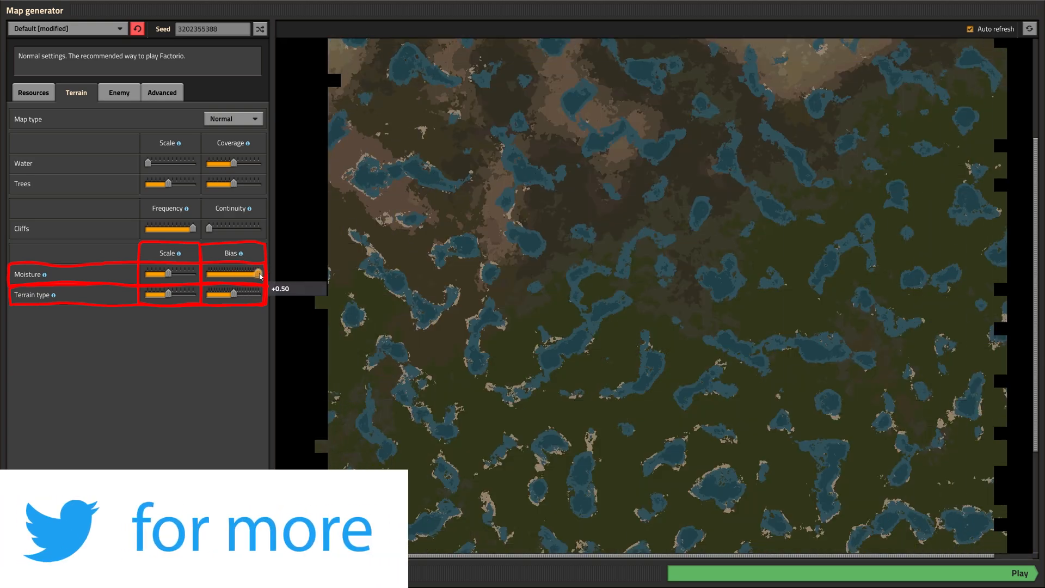
left_click_drag(260, 274, 207, 274)
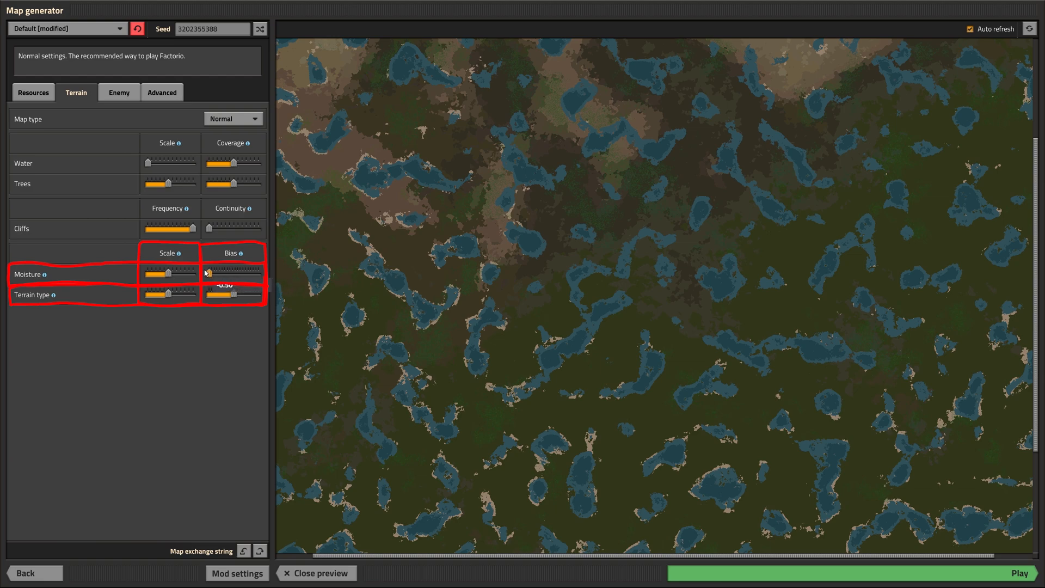
left_click_drag(222, 274, 212, 274)
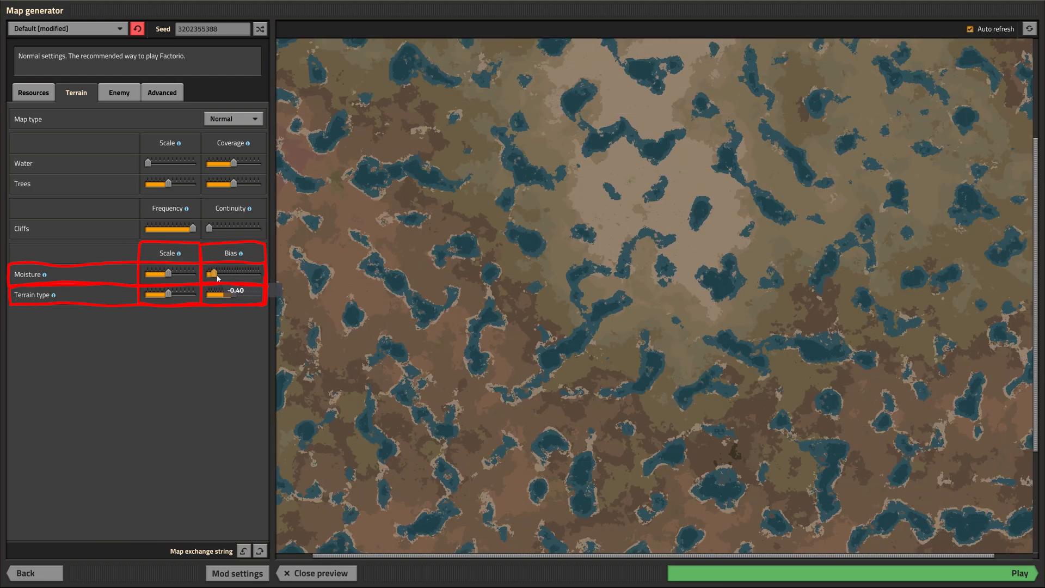
left_click_drag(214, 274, 256, 273)
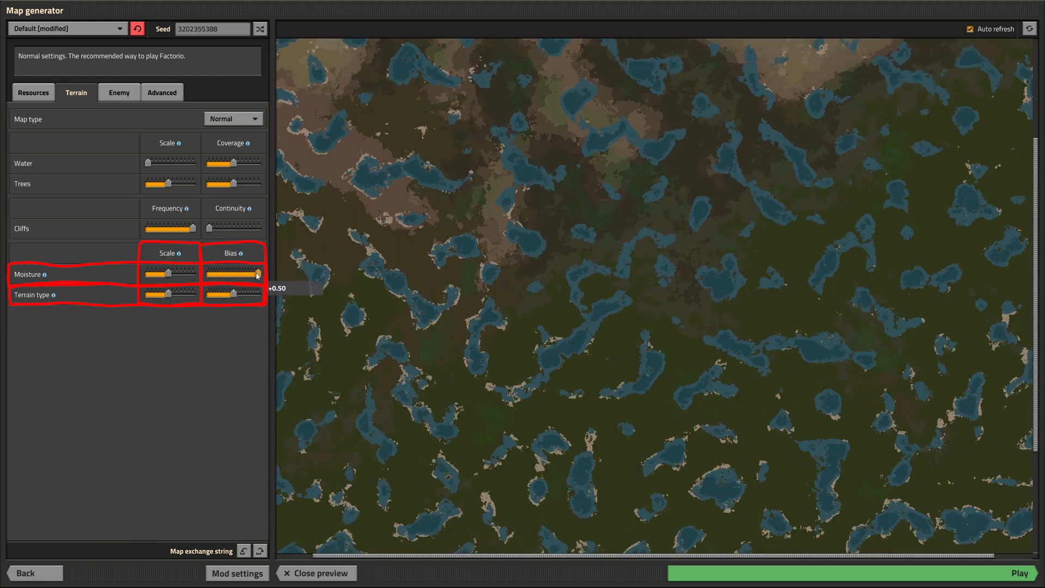
left_click_drag(256, 276, 232, 275)
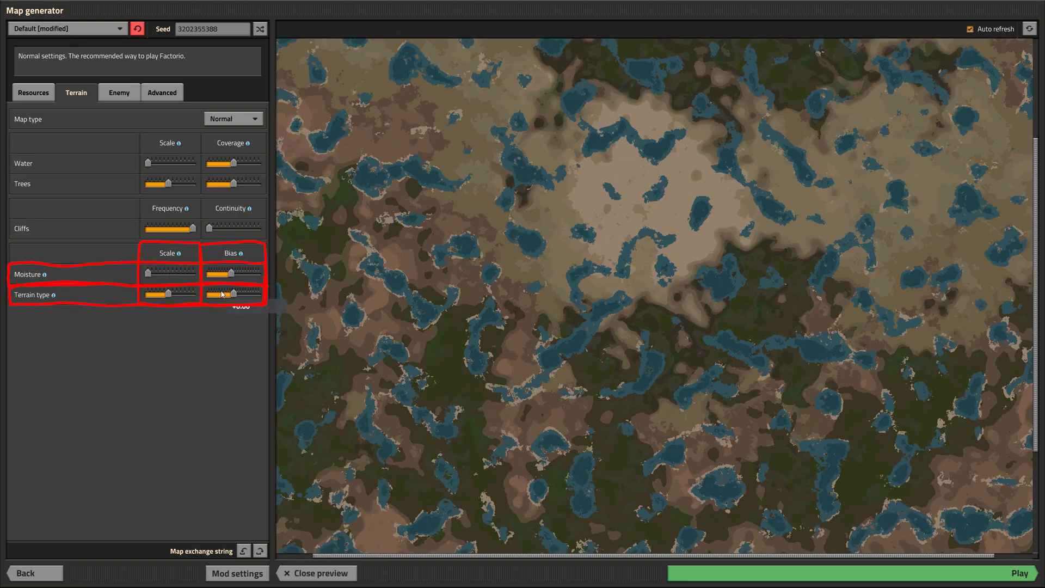
- Push terrain type bias to maximum, then minimum, and show the Enemy settings
left_click_drag(214, 291, 259, 291)
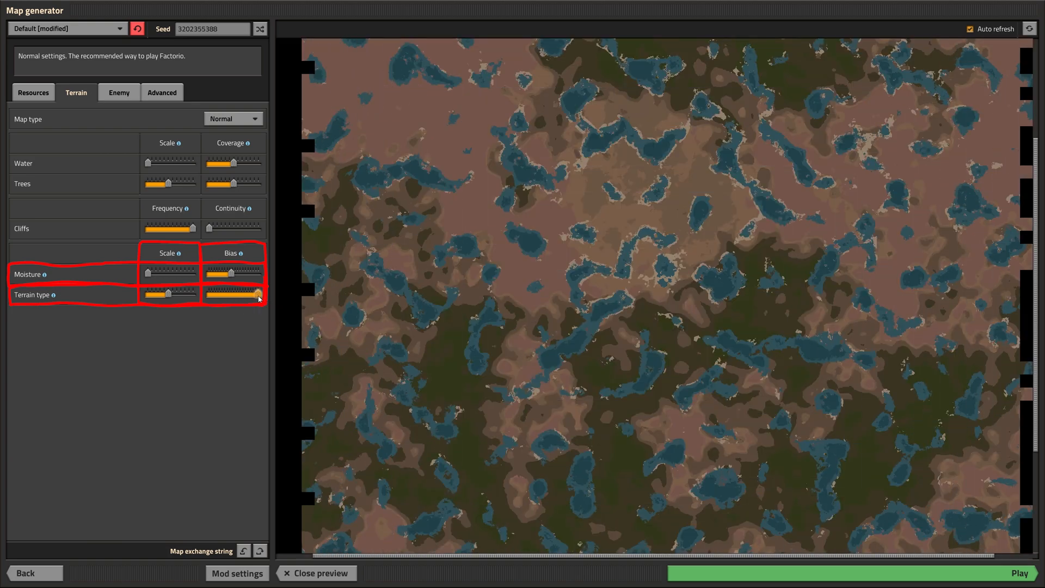
left_click_drag(147, 292, 167, 292)
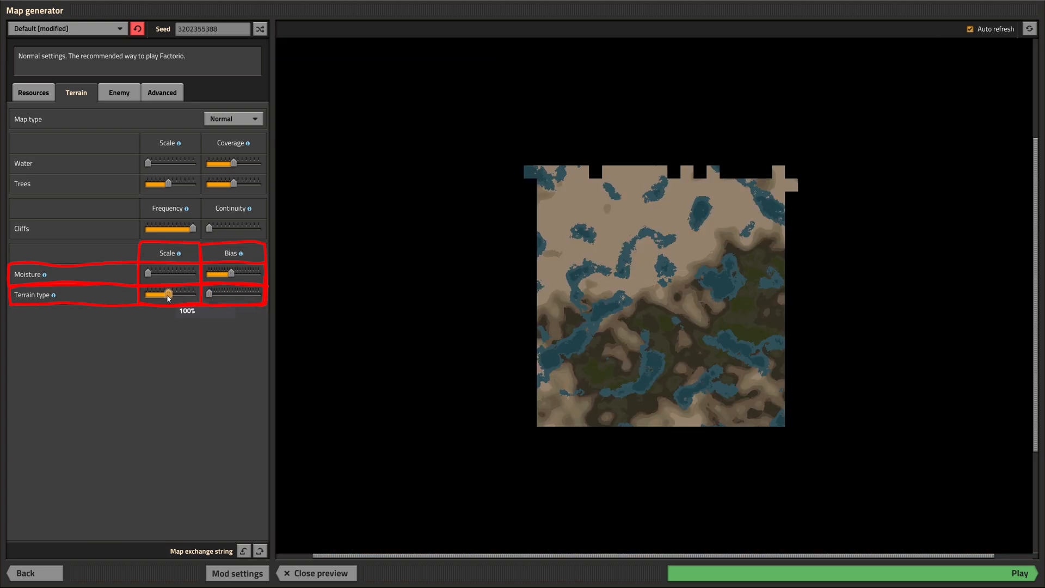
left_click(118, 92)
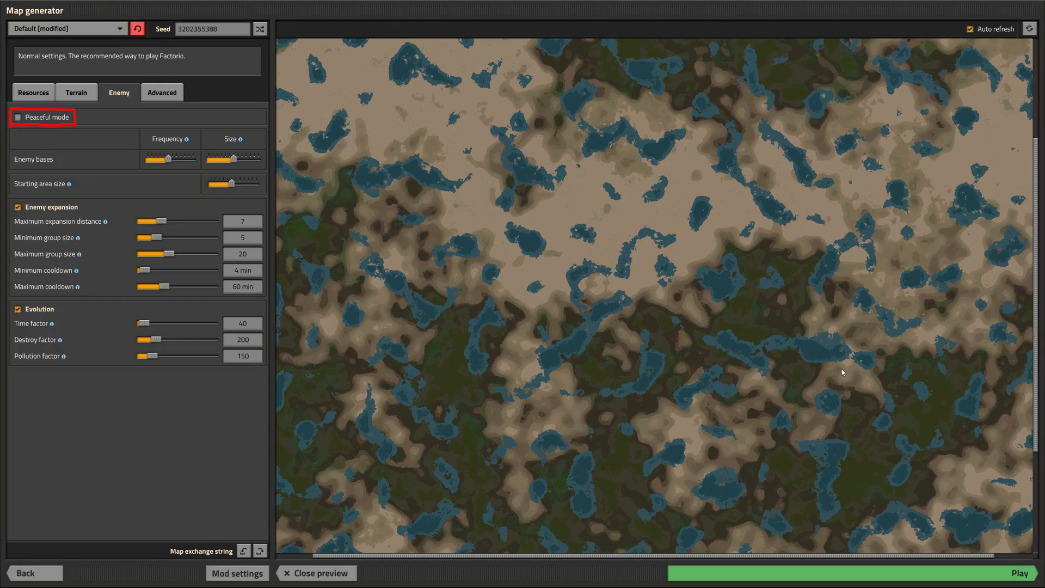
left_click(18, 117)
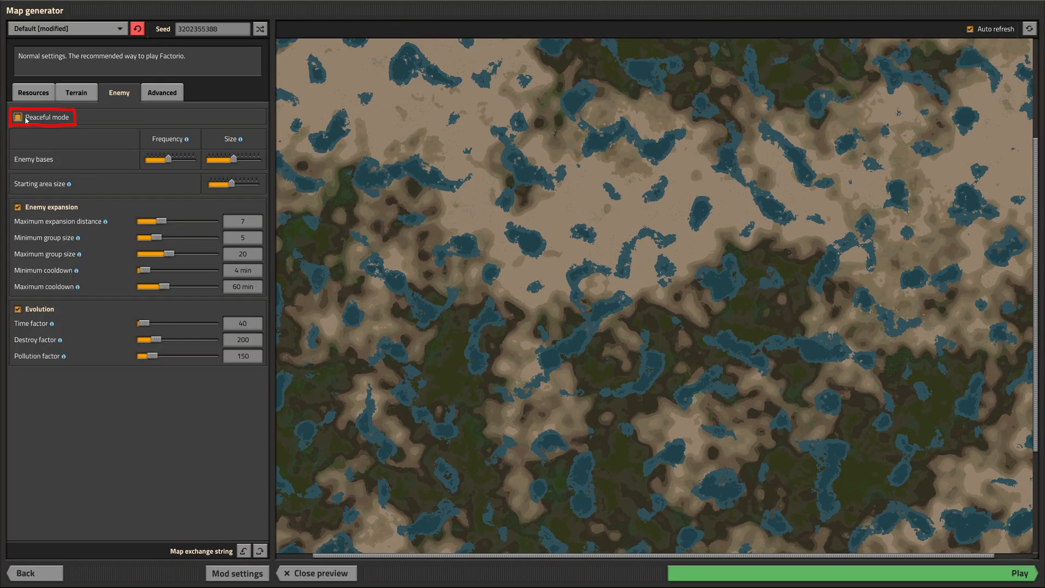
left_click(18, 117)
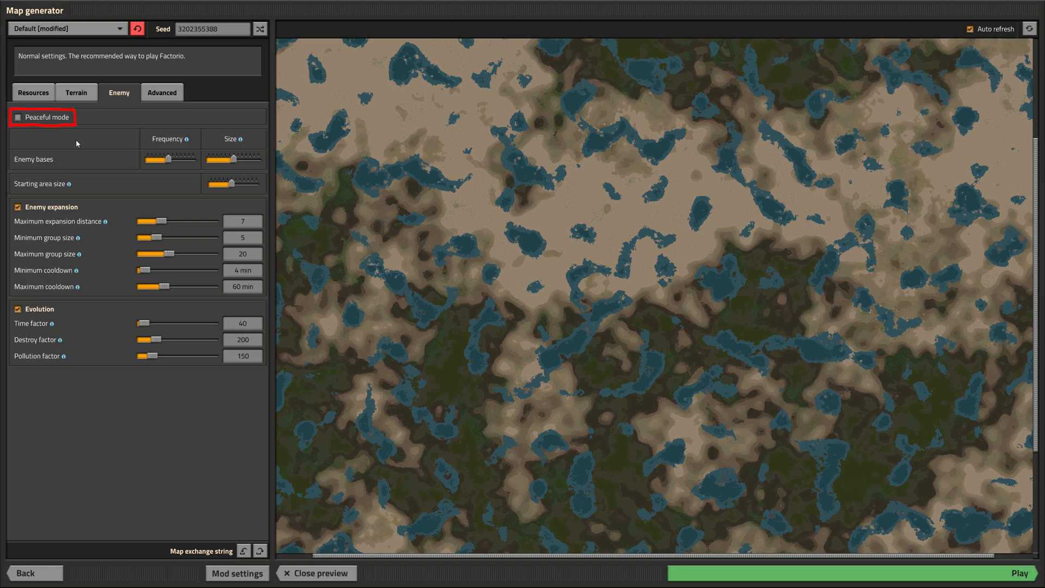
left_click(18, 117)
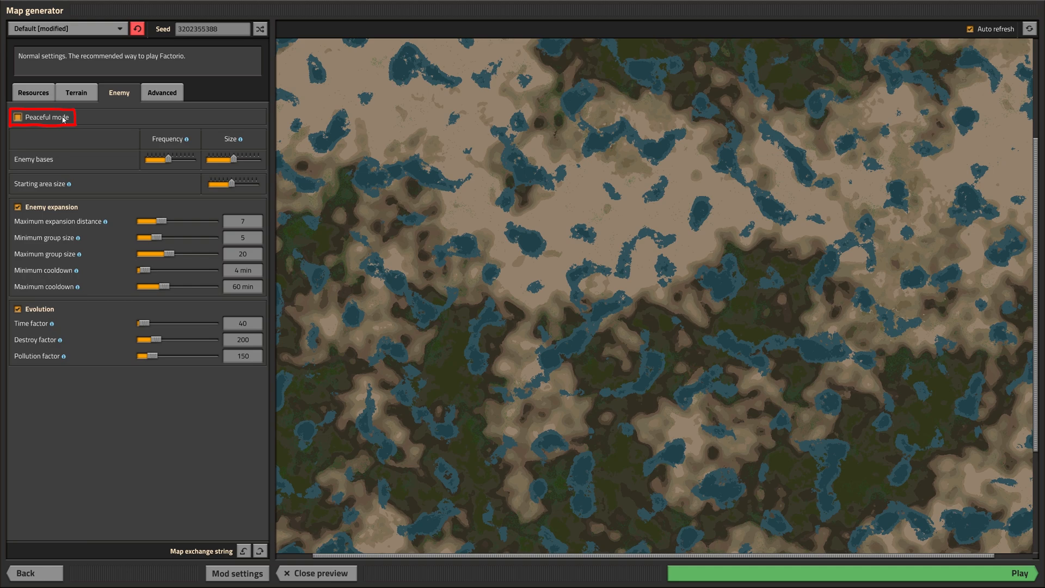
left_click(17, 117)
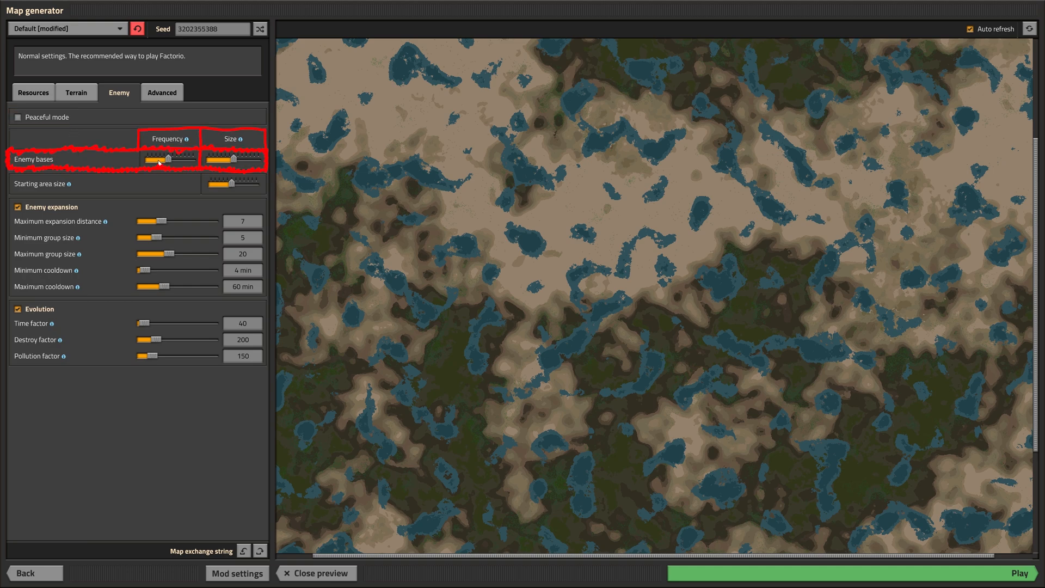
- Set enemy bases to minimum frequency, starting area to 17%, and disable enemy expansion
left_click_drag(160, 160, 146, 160)
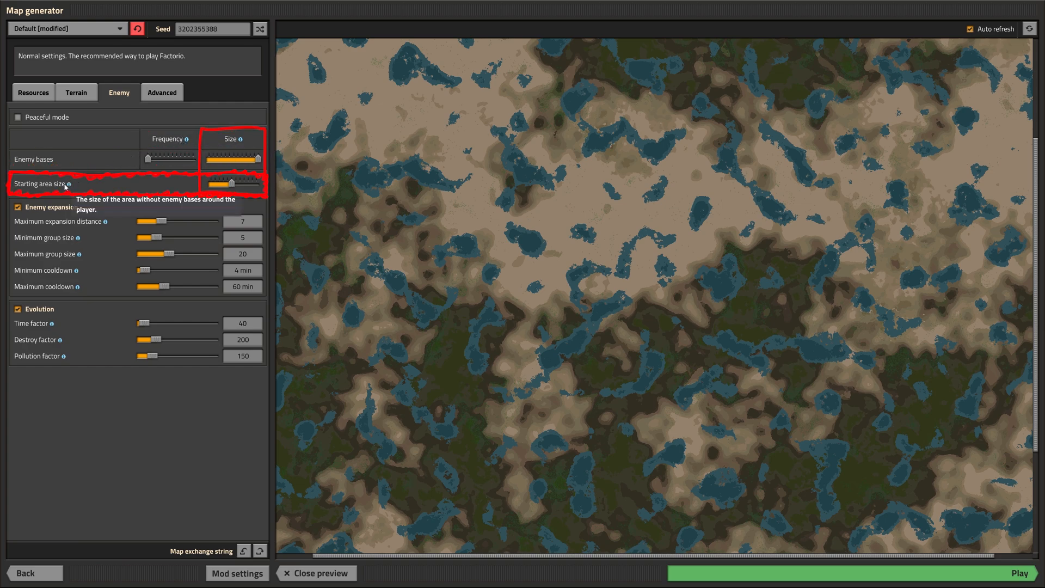
mouse_move(162, 180)
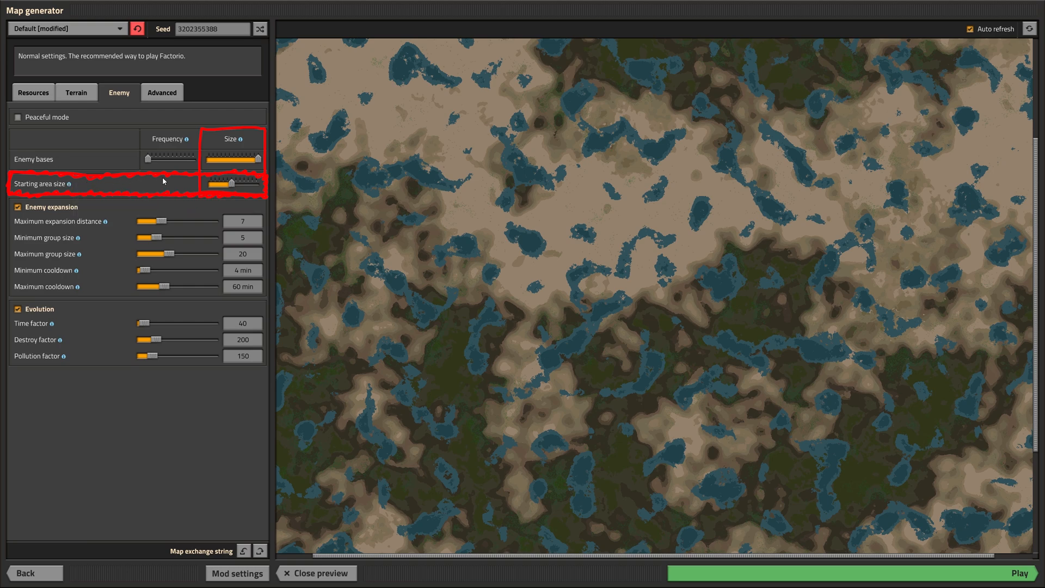
left_click_drag(229, 180, 220, 181)
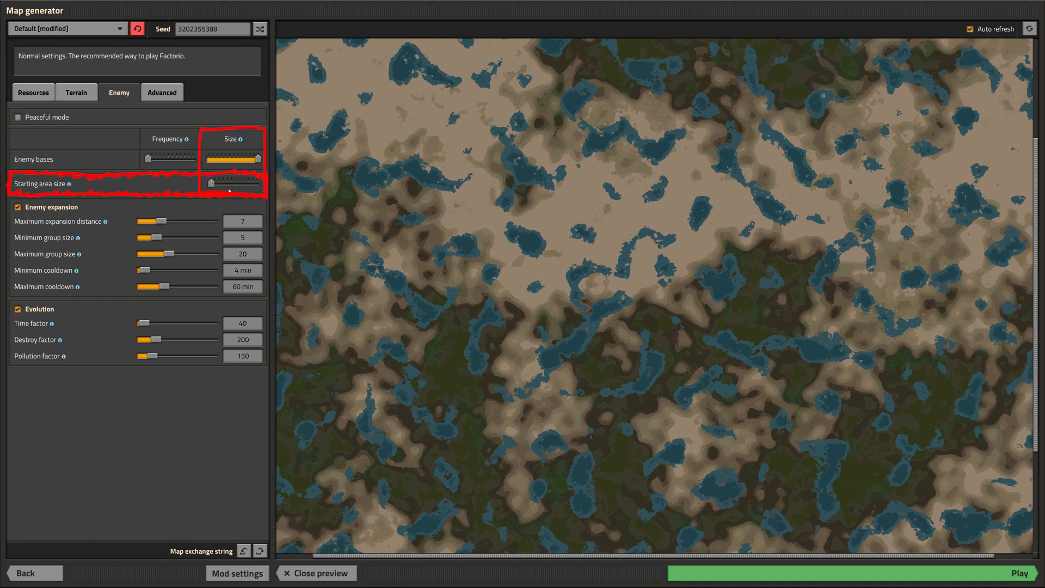
left_click_drag(213, 181, 232, 181)
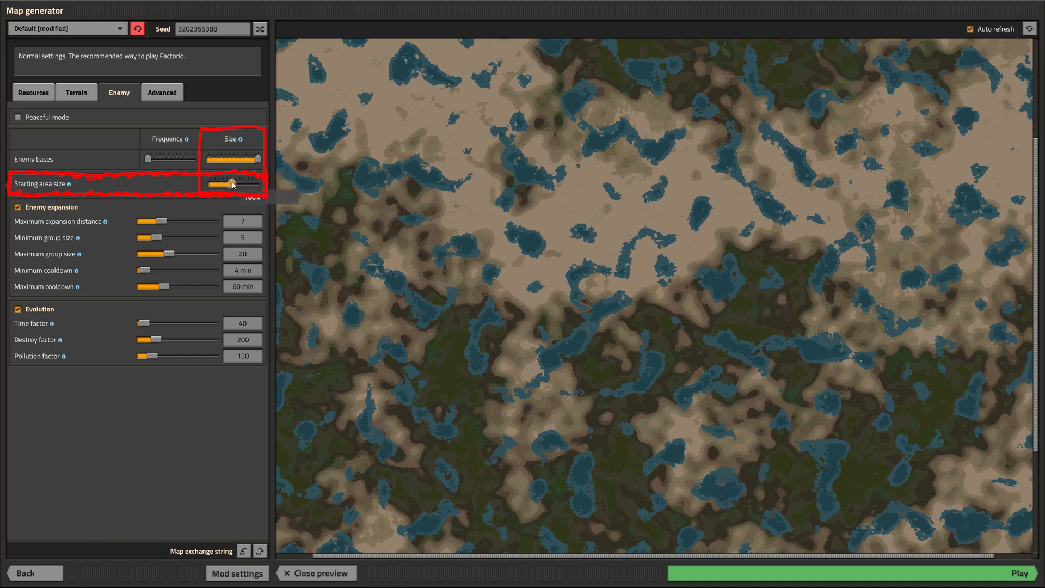
left_click_drag(220, 181, 253, 181)
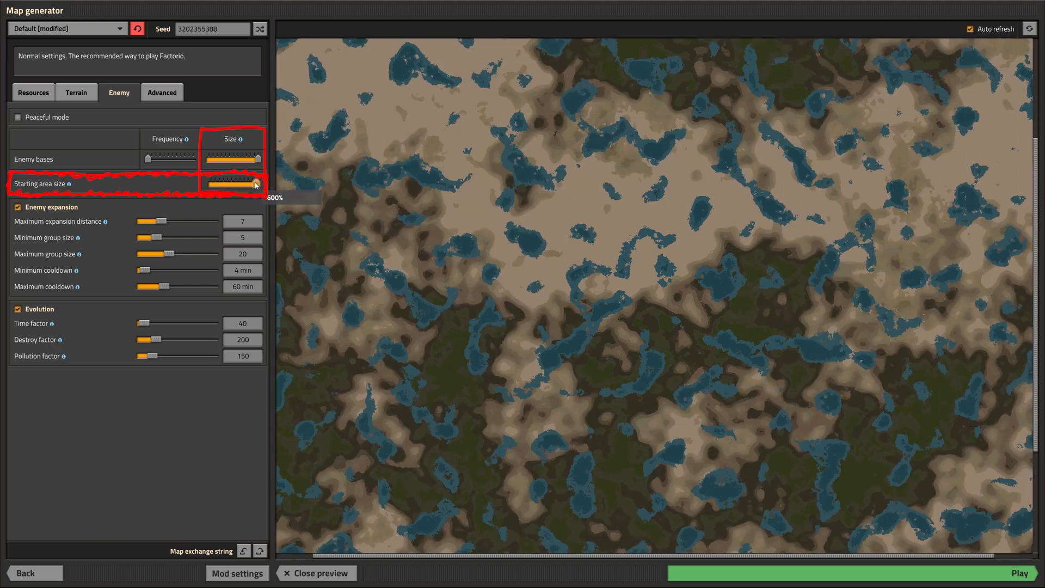
left_click_drag(253, 181, 212, 181)
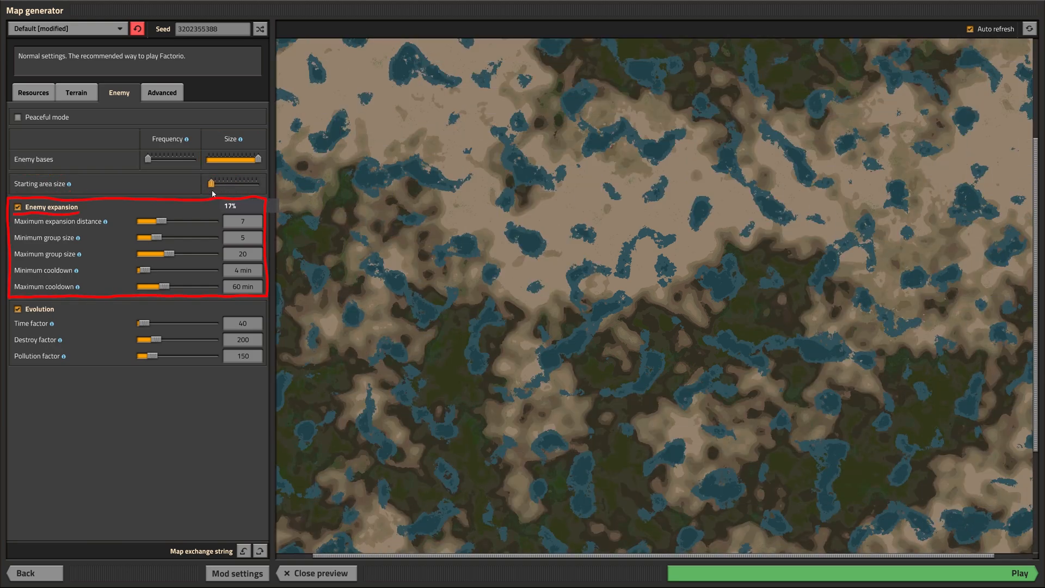
left_click(16, 207)
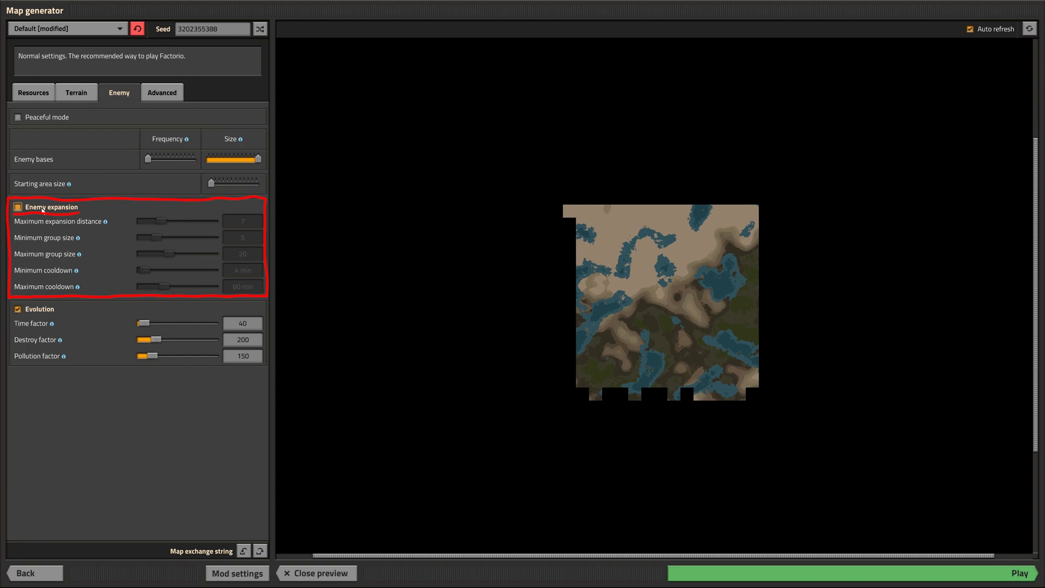
- Re-enable enemy expansion with distance 20, groups 1–50, and 5–180 minute cooldowns
left_click(17, 207)
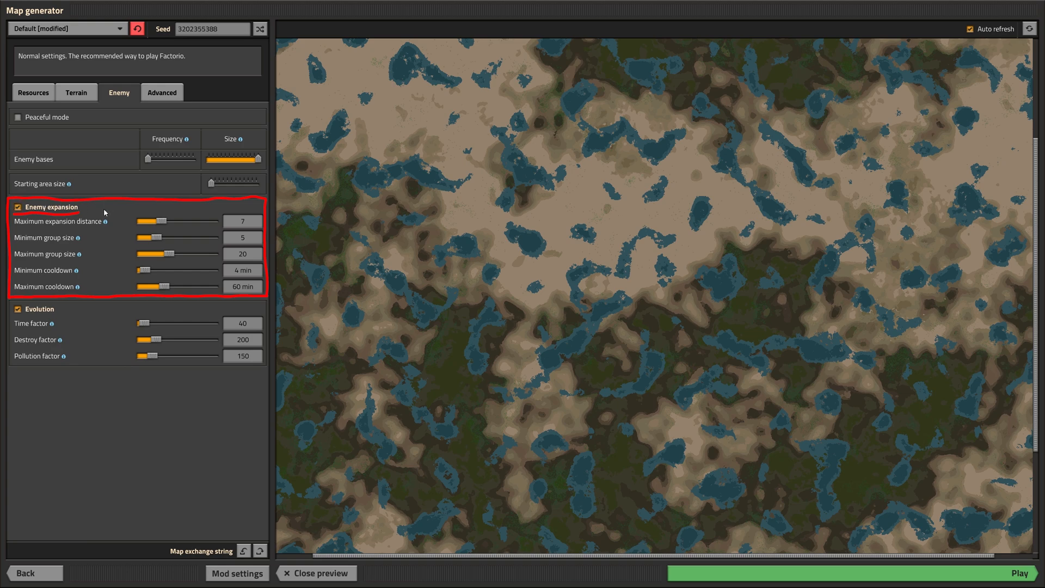
mouse_move(104, 220)
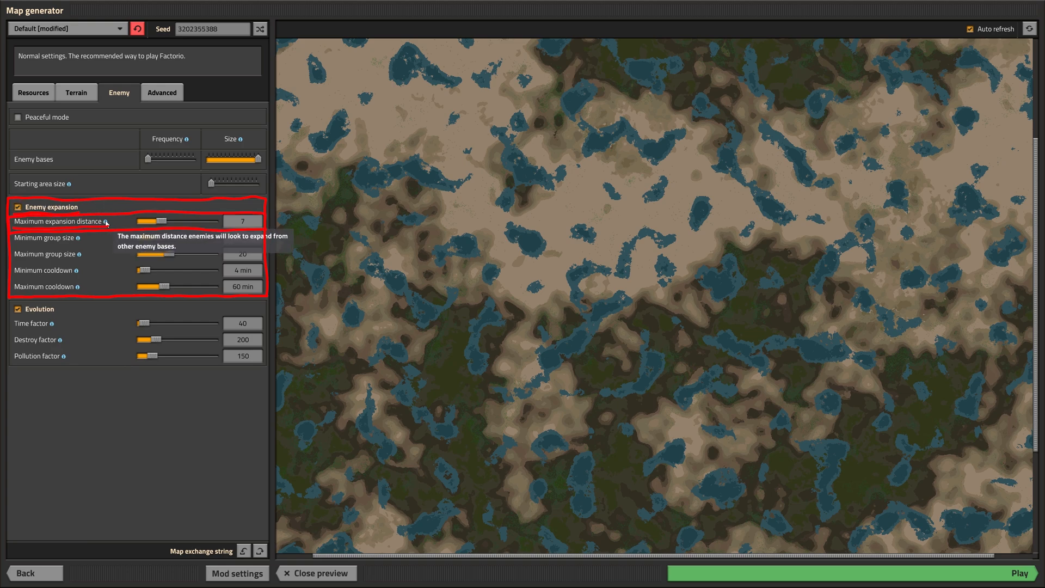
left_click_drag(148, 222, 160, 221)
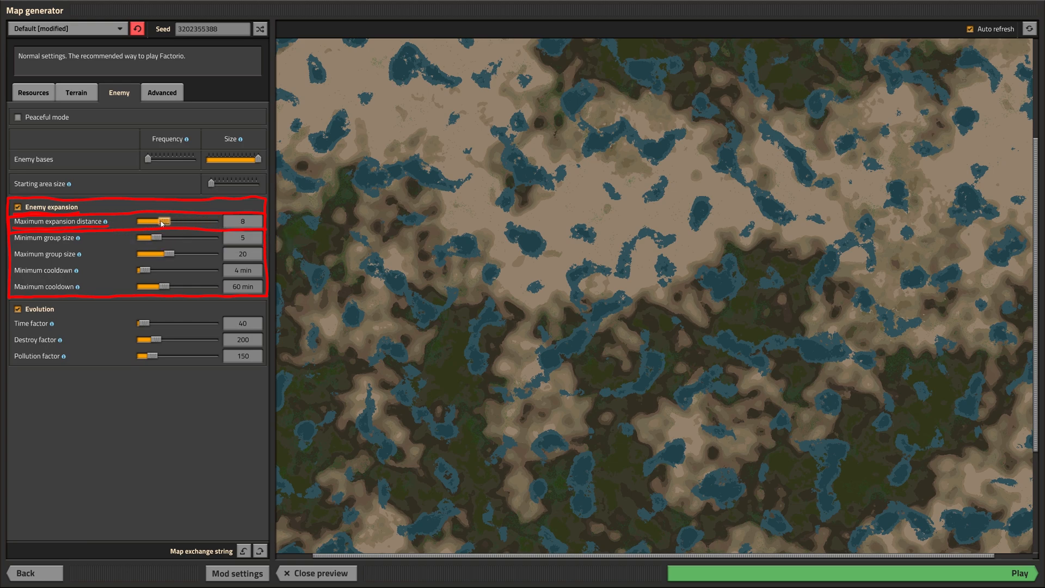
left_click_drag(152, 221, 207, 221)
type("1")
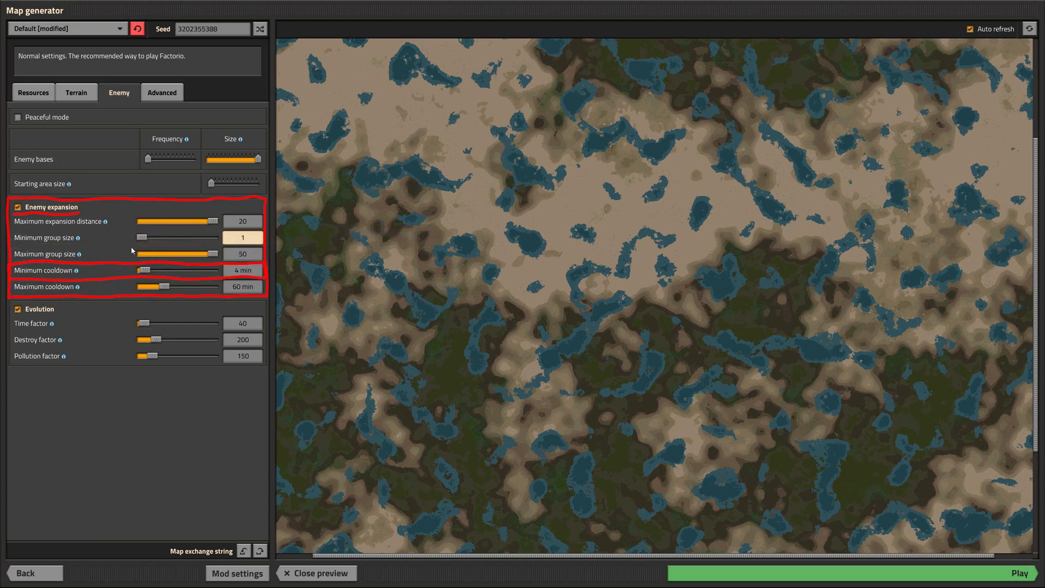
mouse_move(60, 270)
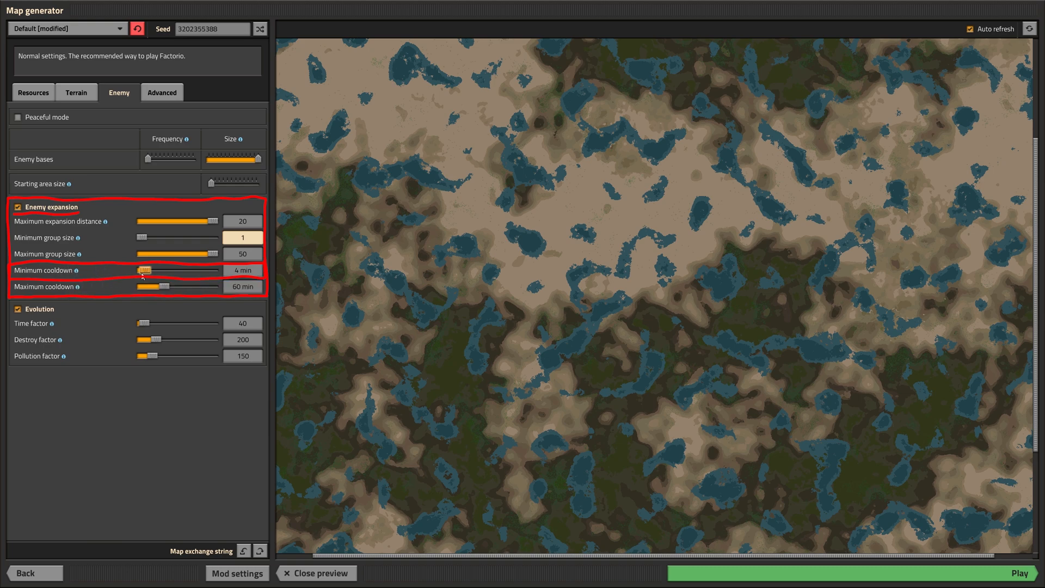
left_click_drag(142, 270, 212, 270)
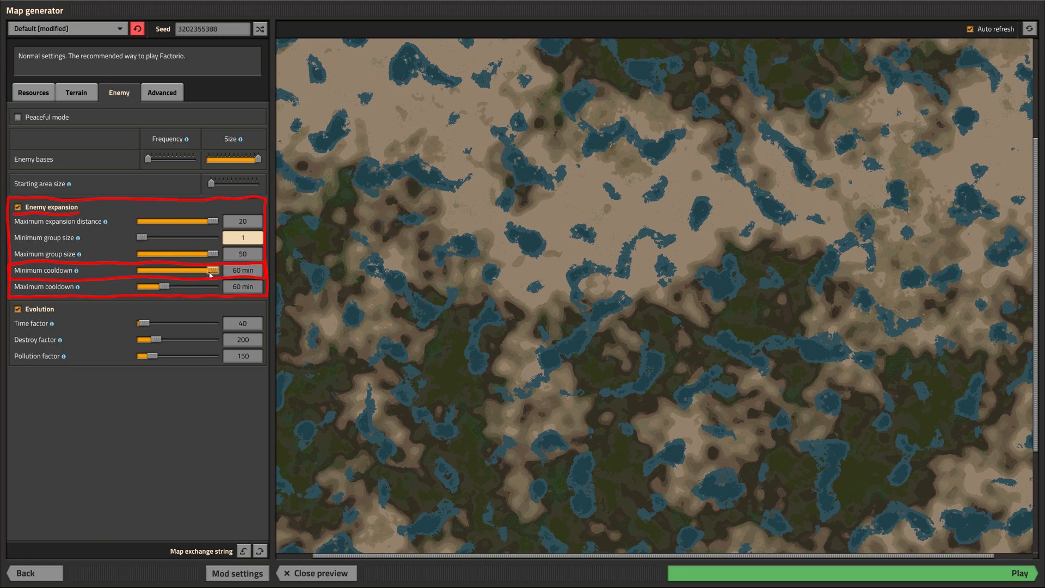
left_click_drag(203, 270, 162, 270)
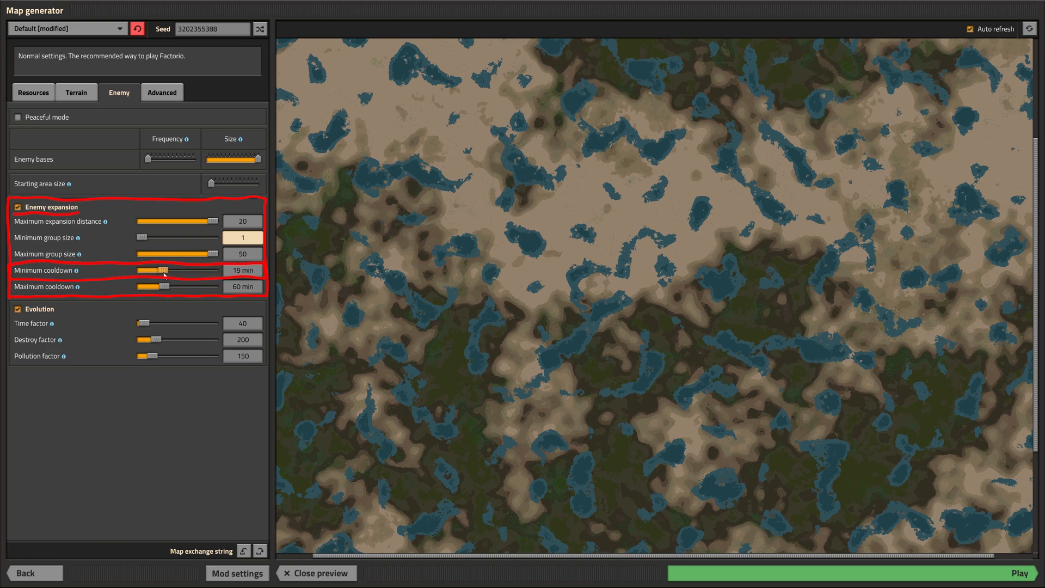
left_click_drag(164, 270, 220, 270)
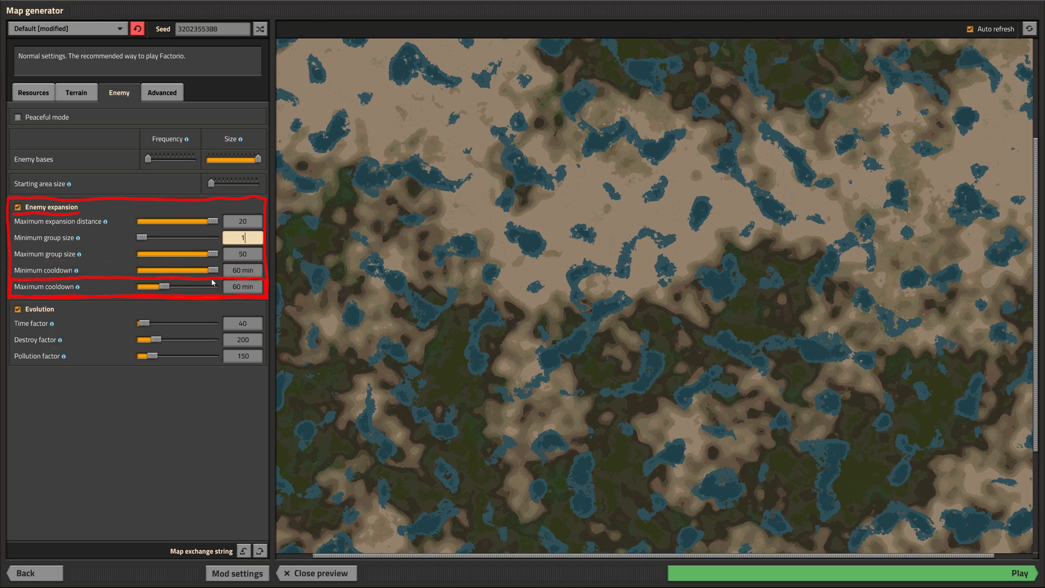
left_click_drag(138, 287, 217, 287)
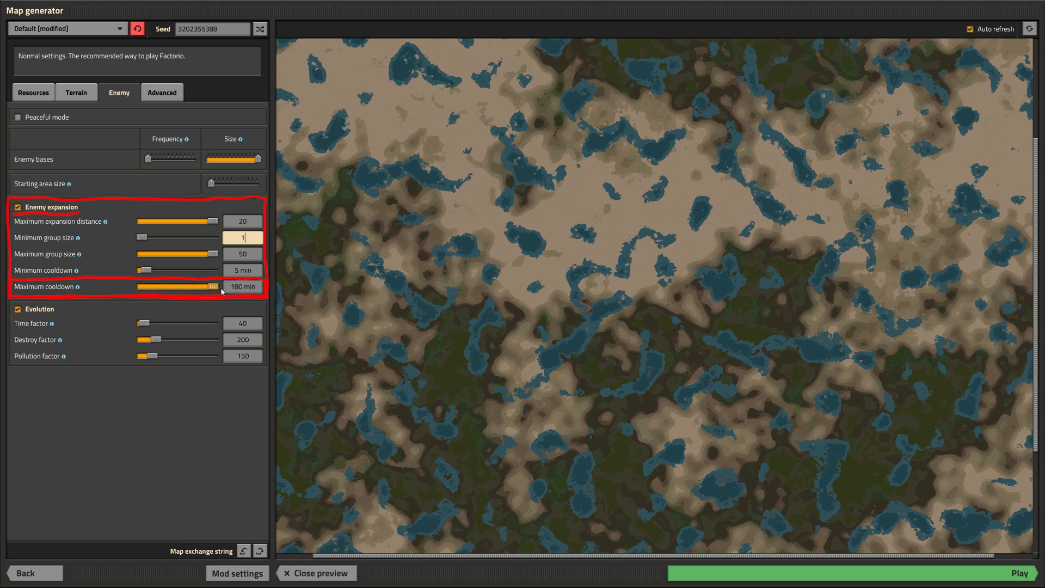
- Keep evolution on, set time and destroy factors to 1000, and adjust pollution factor
left_click(17, 309)
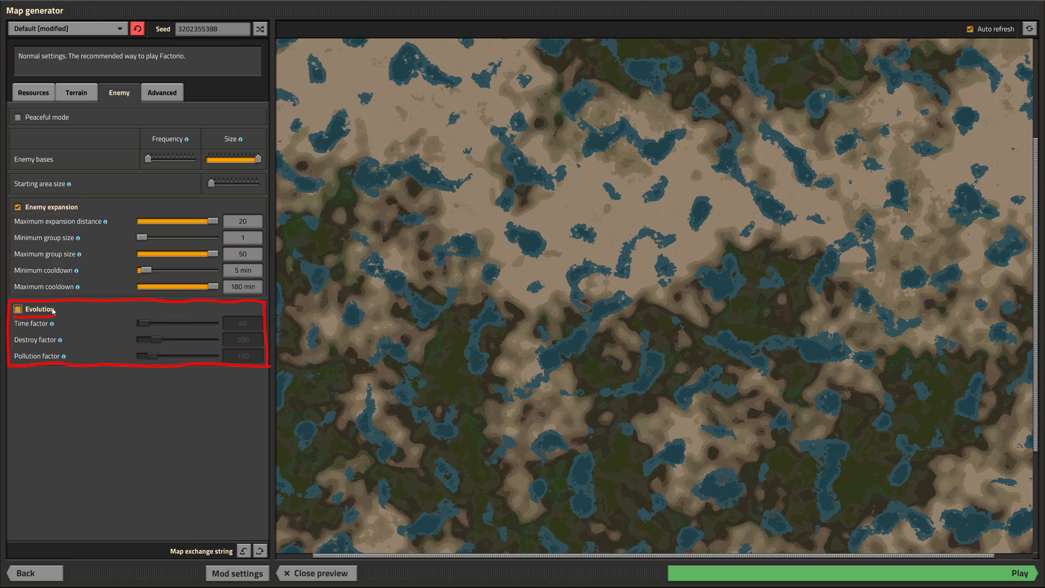
left_click(17, 309)
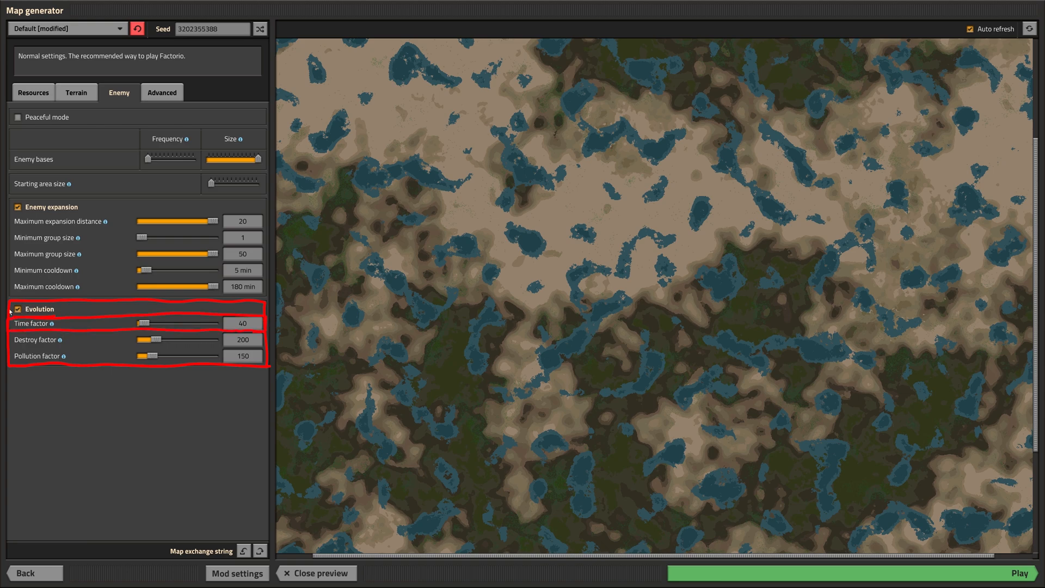
left_click_drag(137, 323, 213, 323)
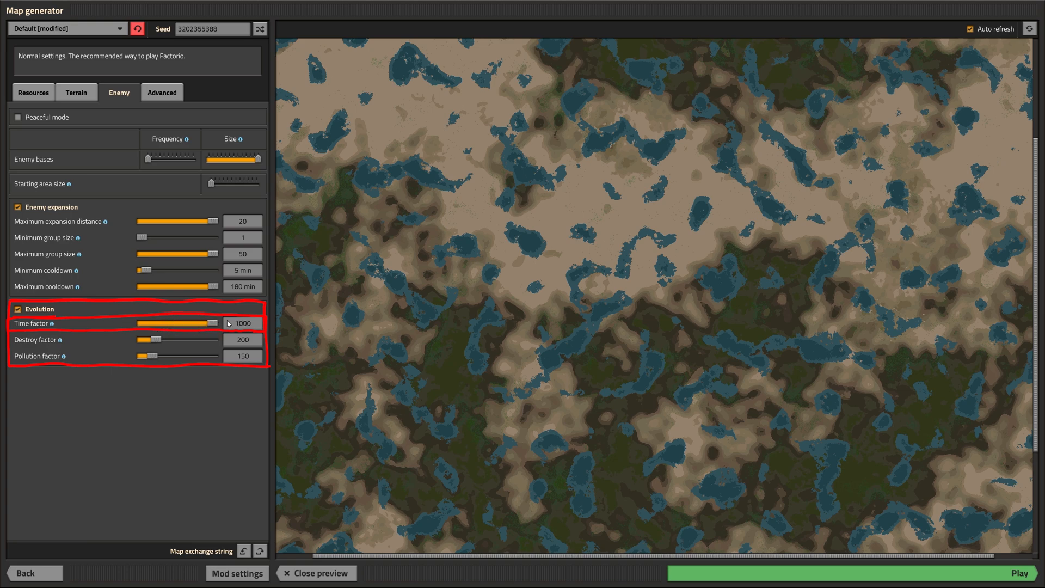
left_click_drag(152, 339, 190, 339)
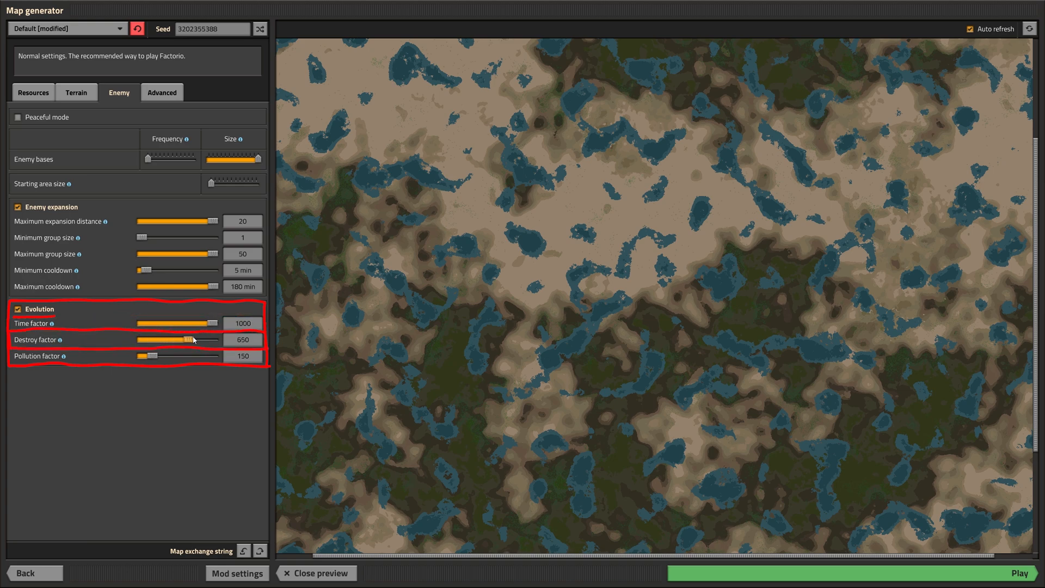
left_click_drag(195, 339, 219, 339)
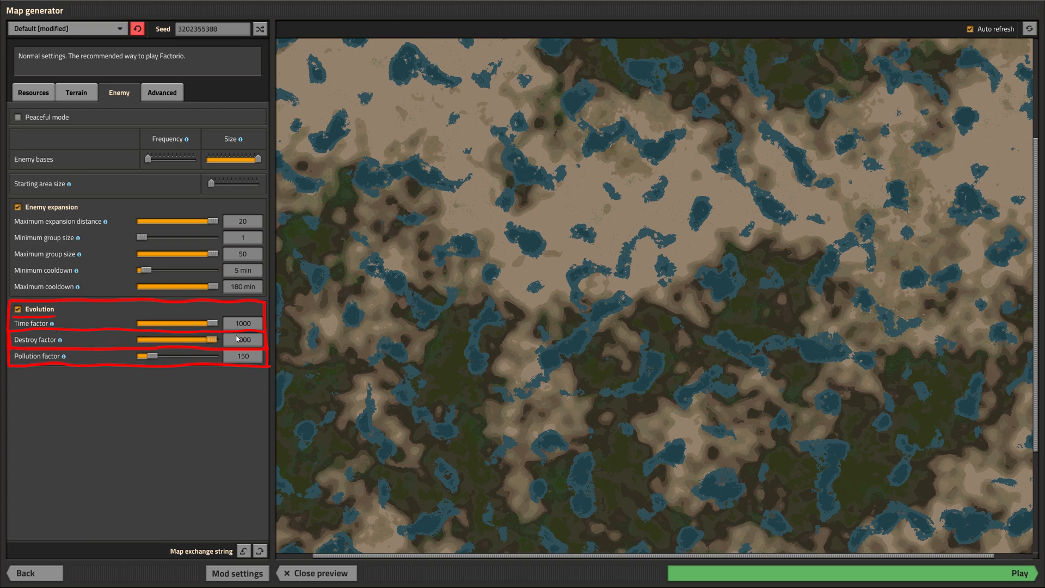
left_click_drag(210, 339, 216, 339)
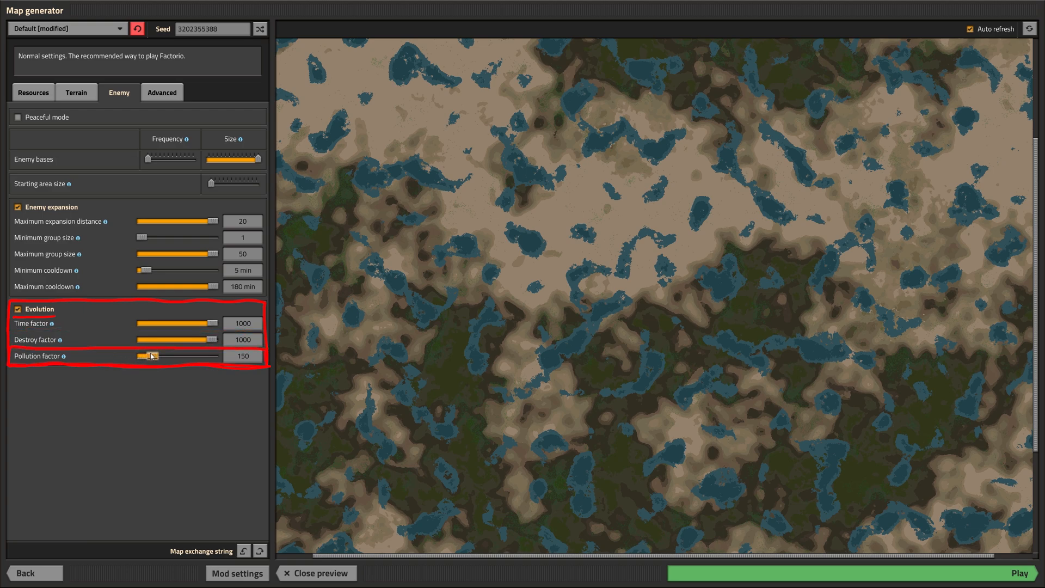
left_click_drag(148, 356, 137, 356)
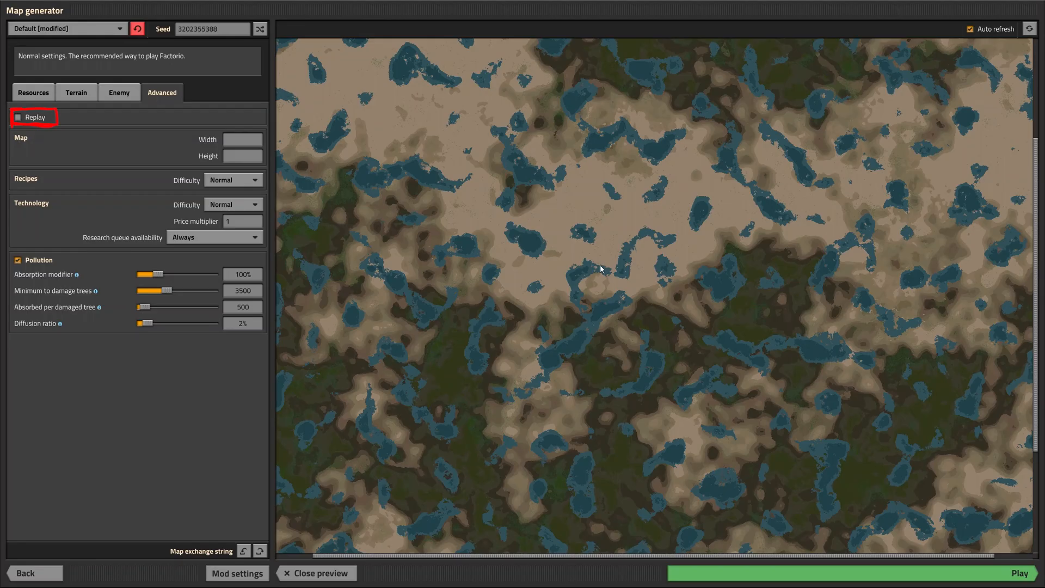
- Leave Replay off and try map width and height values 100, 1 and 0000
left_click(17, 116)
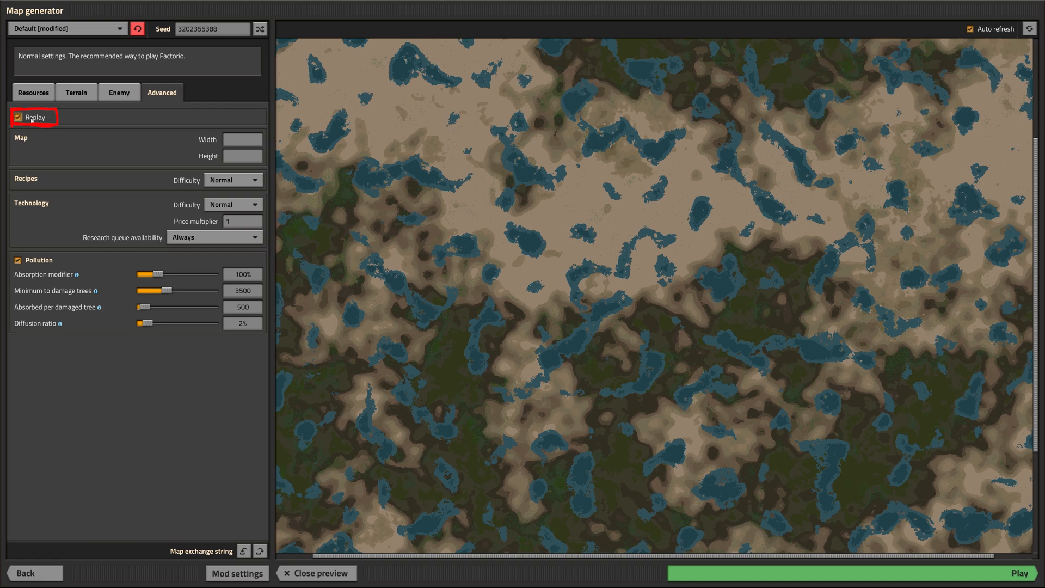
left_click(17, 117)
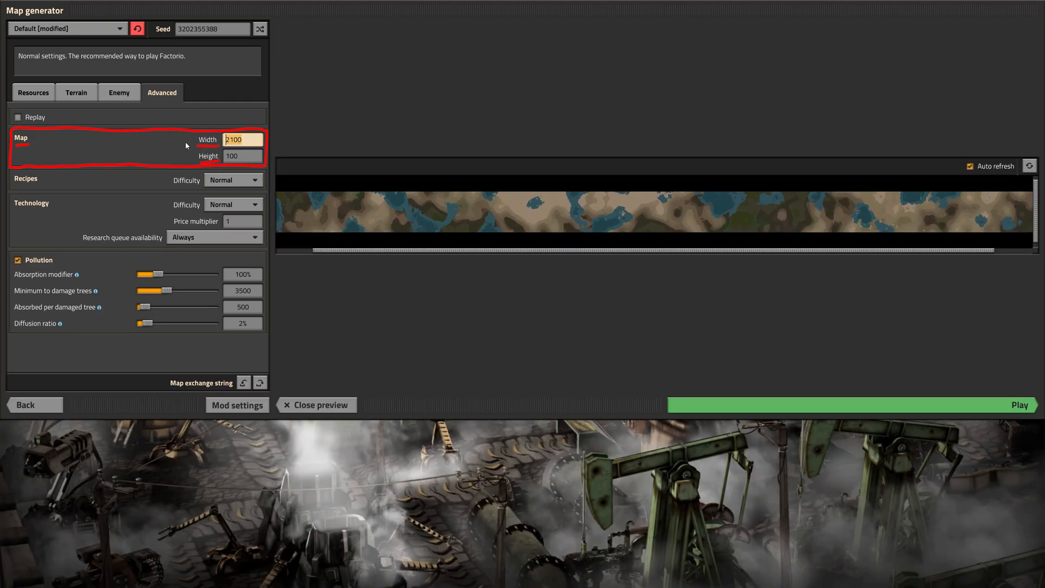
type("100")
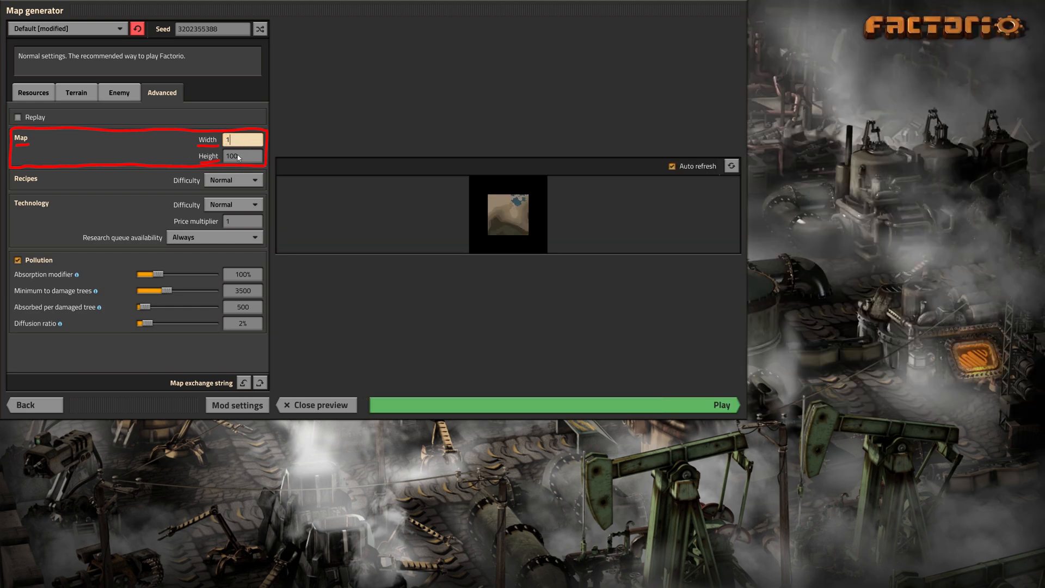
type("1")
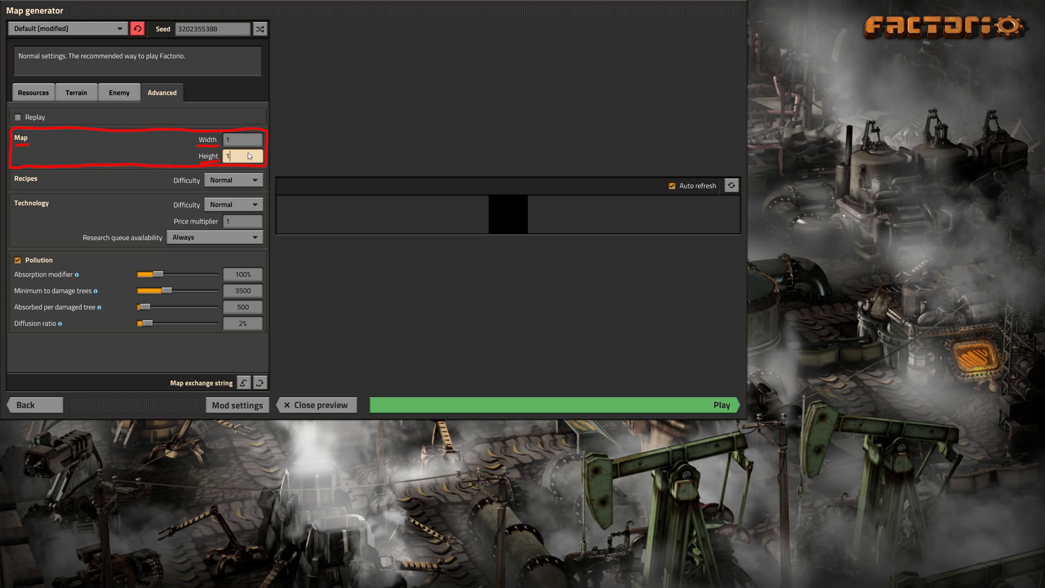
type("0000")
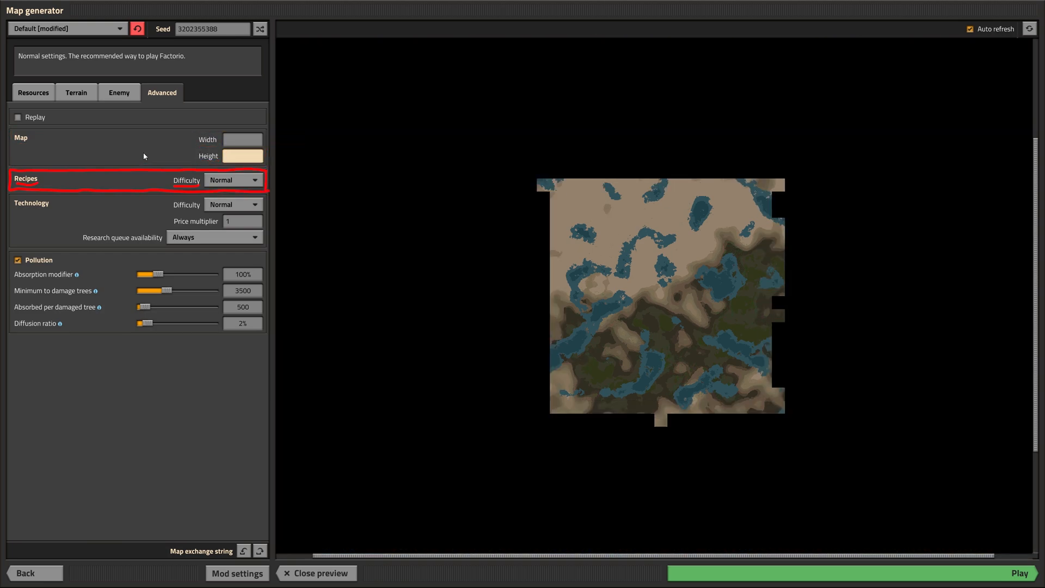
- Keep recipes Normal; set technology Expensive, huge price multiplier, research queue after game finished
left_click(232, 180)
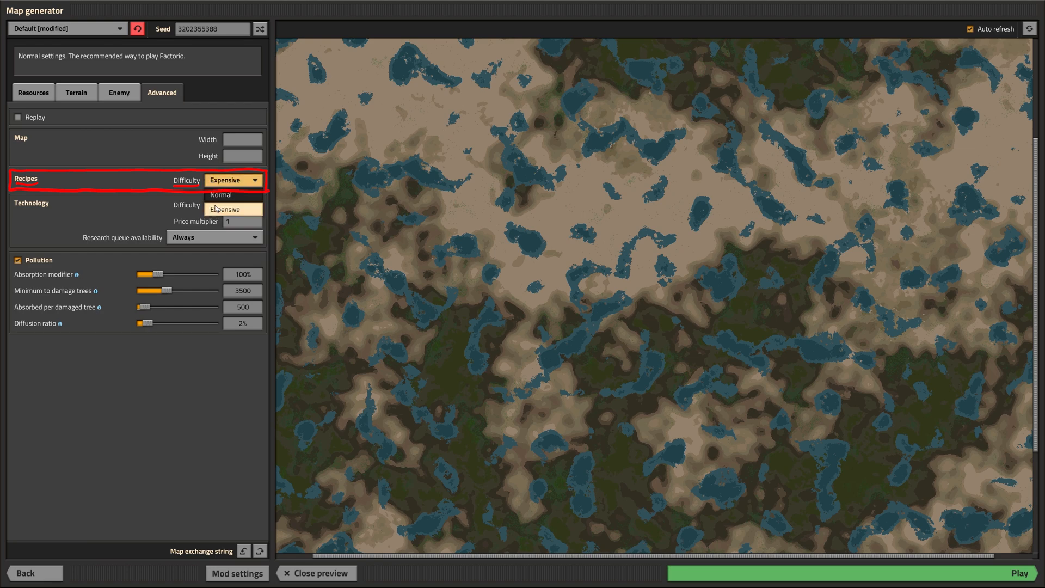
left_click(221, 195)
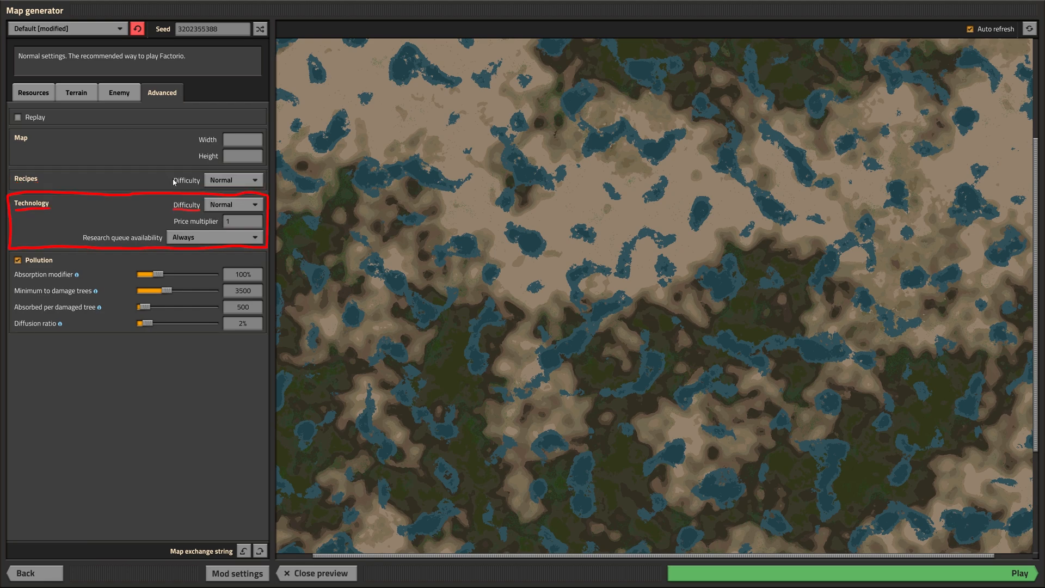
left_click(232, 205)
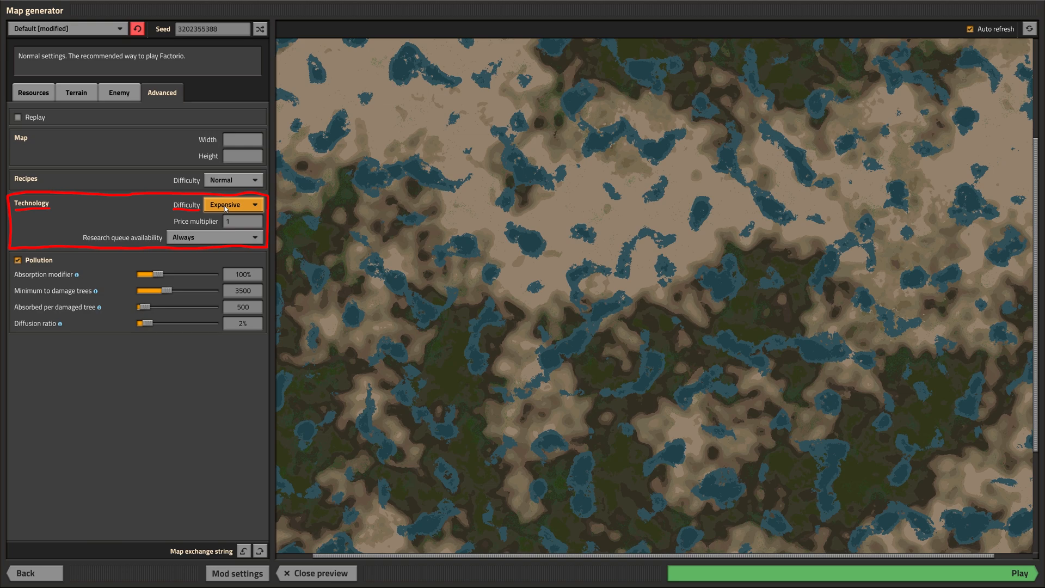
left_click(242, 220)
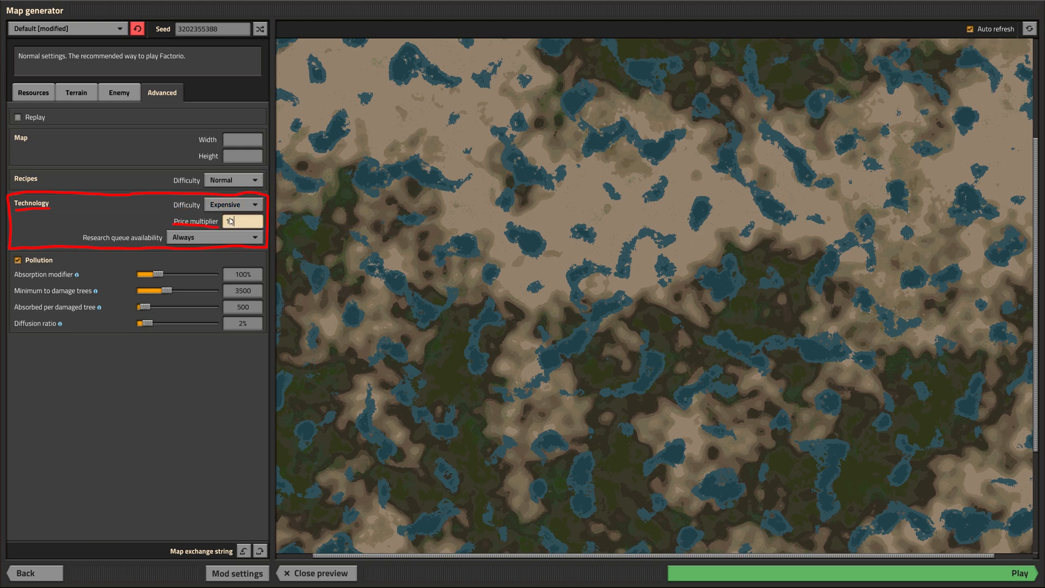
type("000000000")
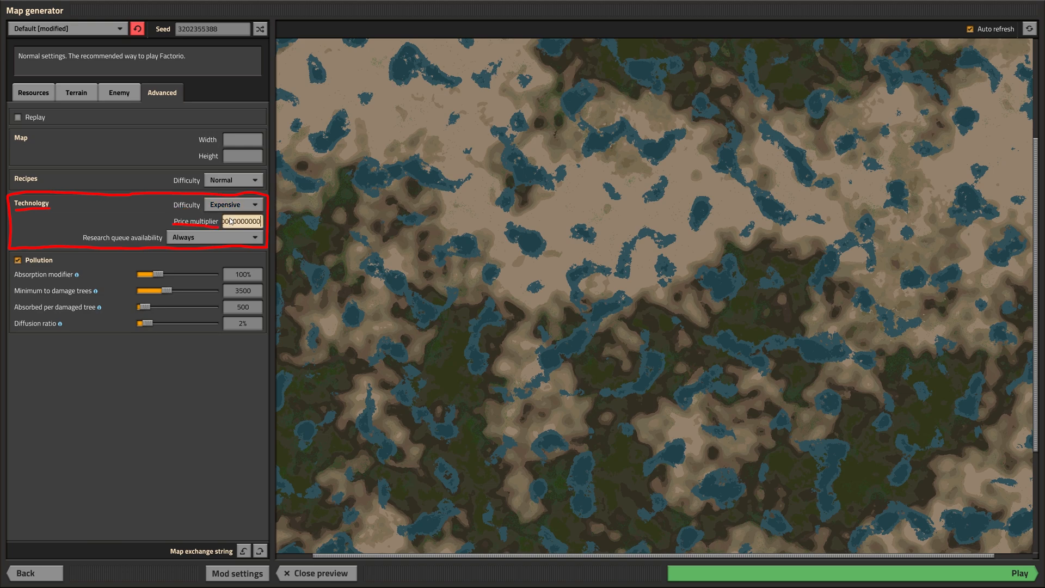
left_click(214, 237)
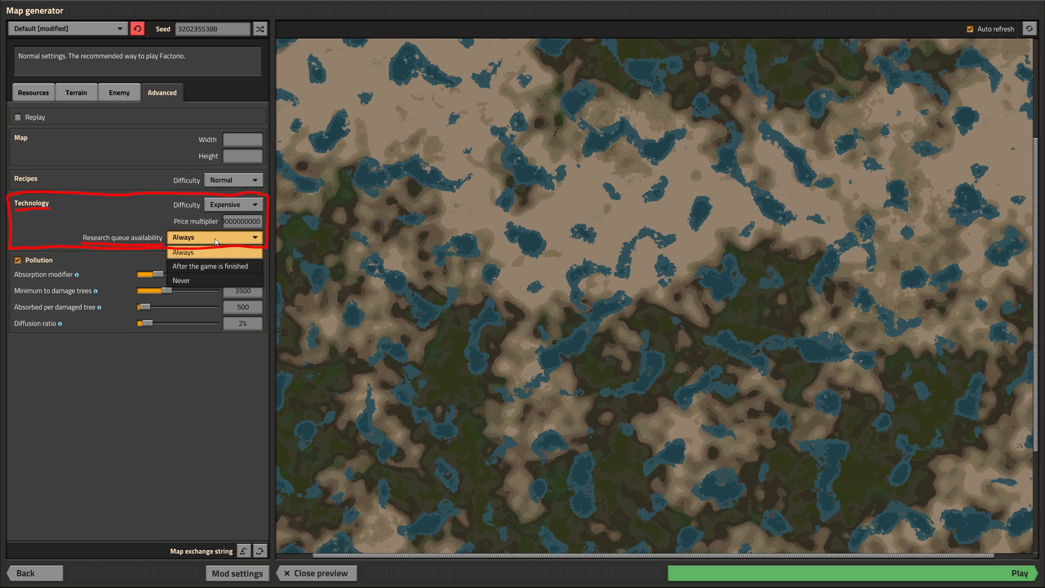
left_click(210, 266)
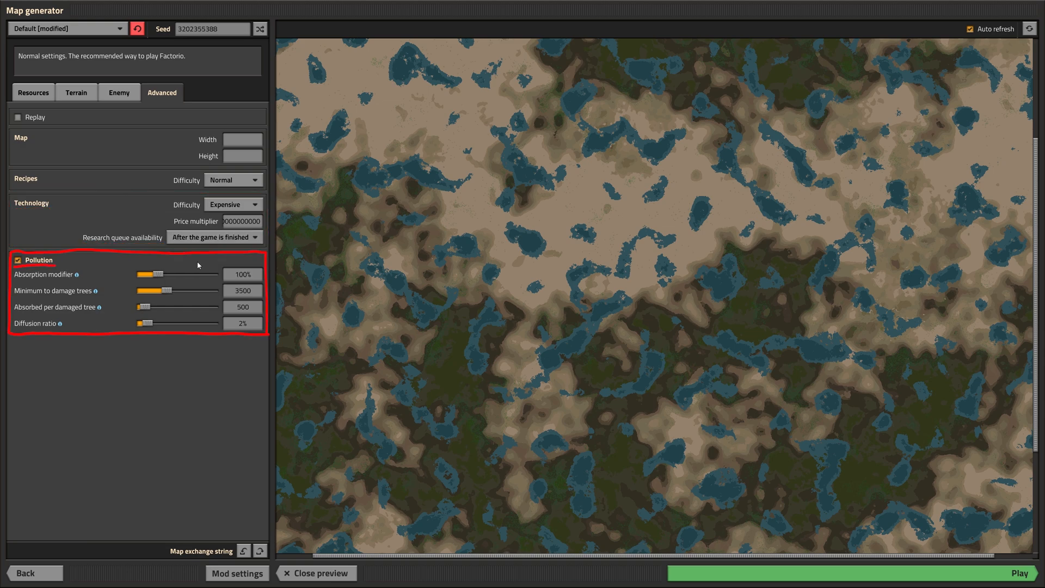
- Re-enable pollution and raise the absorption modifier to 400%
left_click(18, 261)
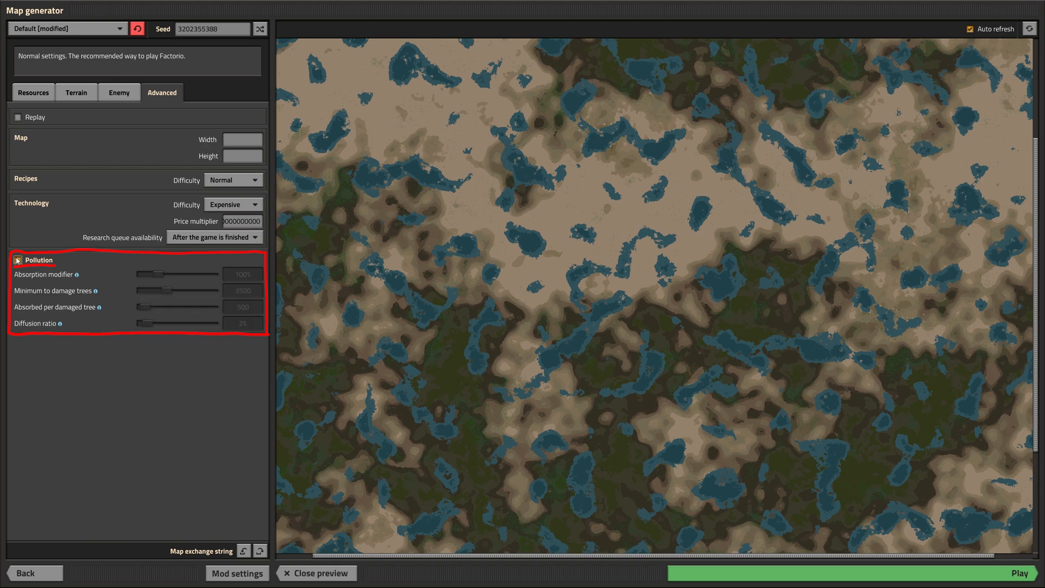
left_click(17, 260)
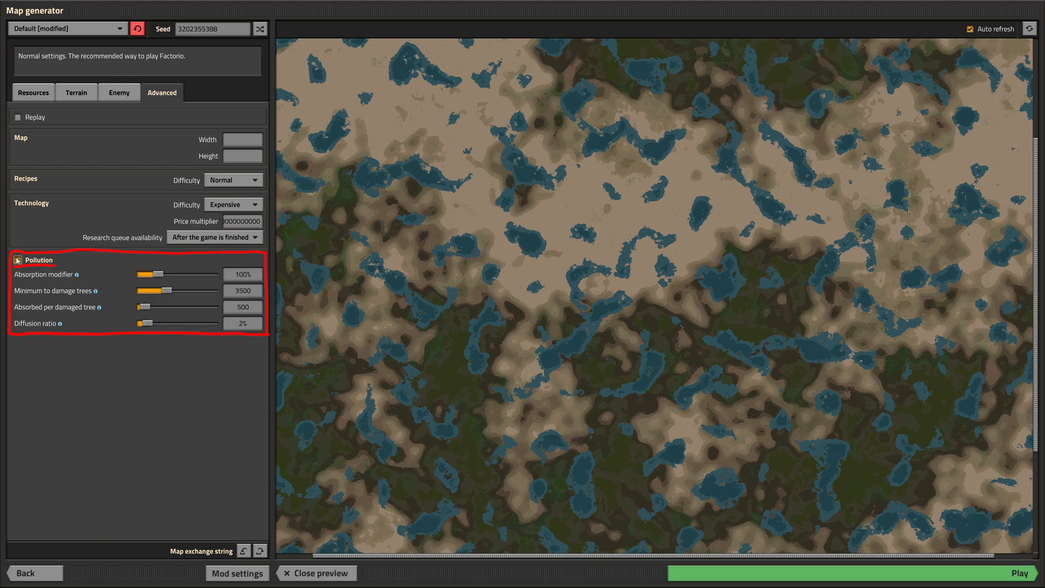
left_click(18, 259)
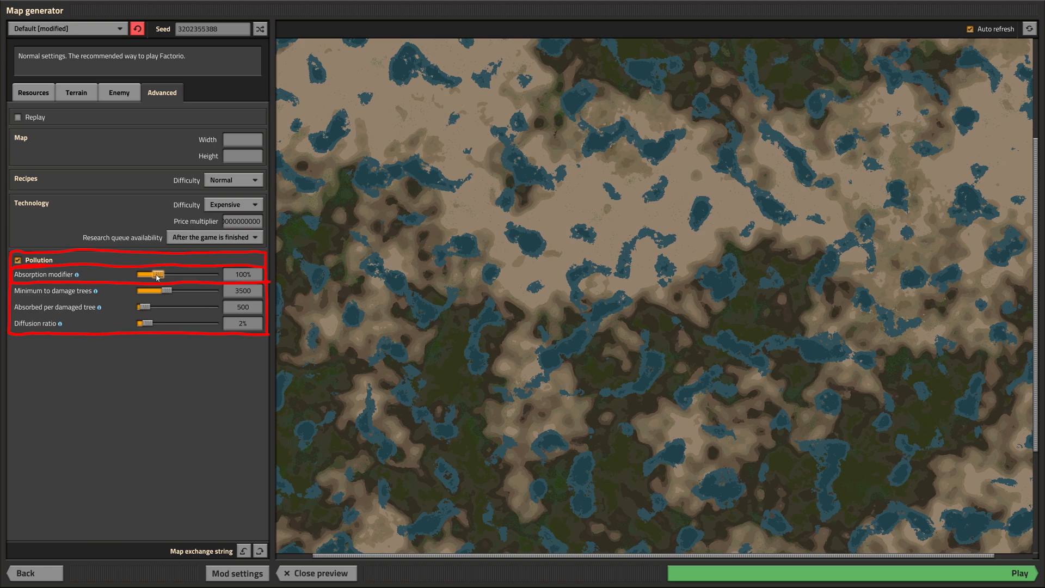
left_click_drag(158, 274, 140, 274)
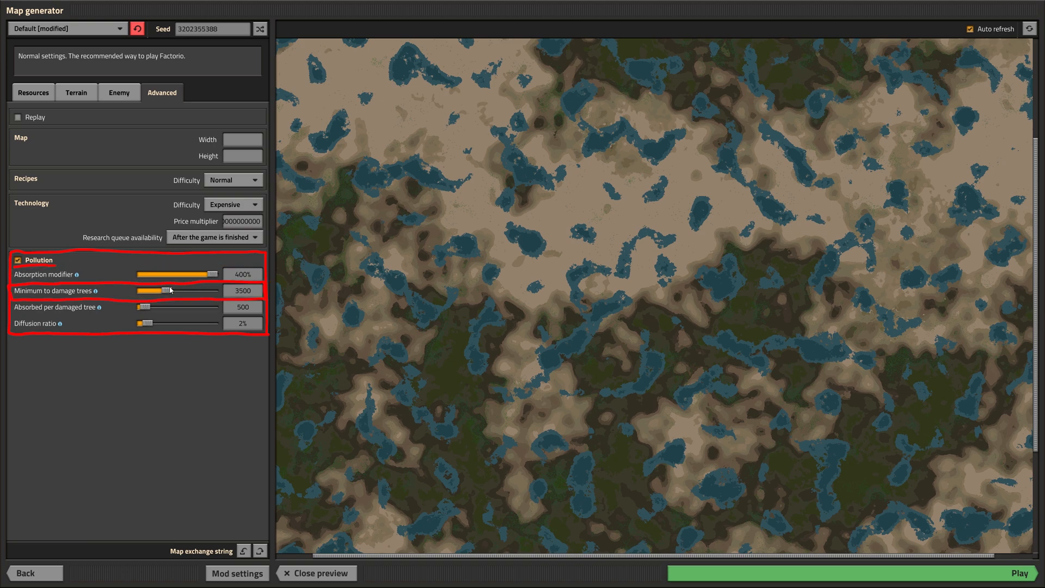
- Set minimum to damage trees and absorbed per damaged tree both to 9999
left_click_drag(170, 290, 165, 290)
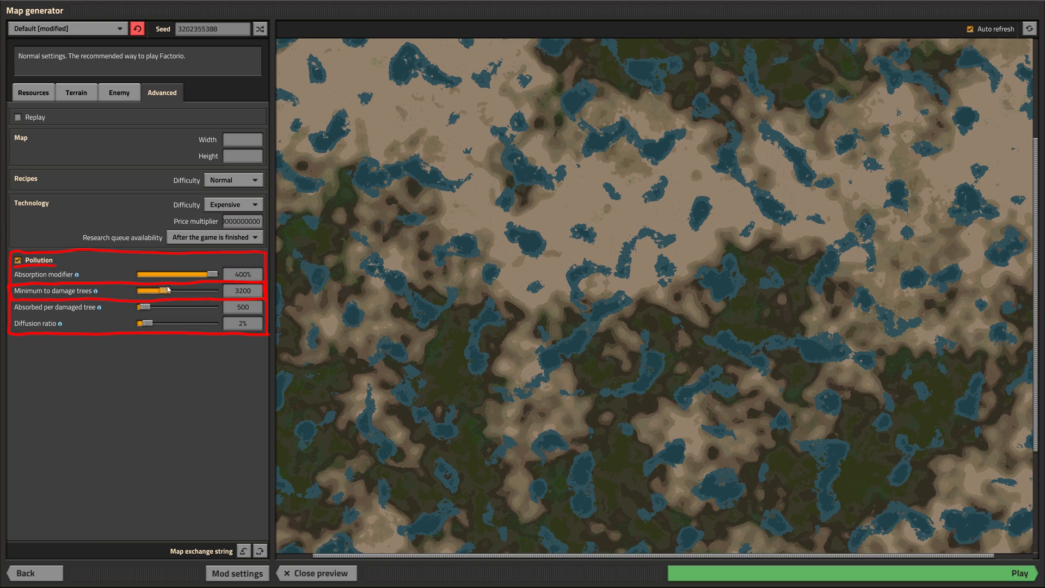
left_click_drag(160, 290, 220, 290)
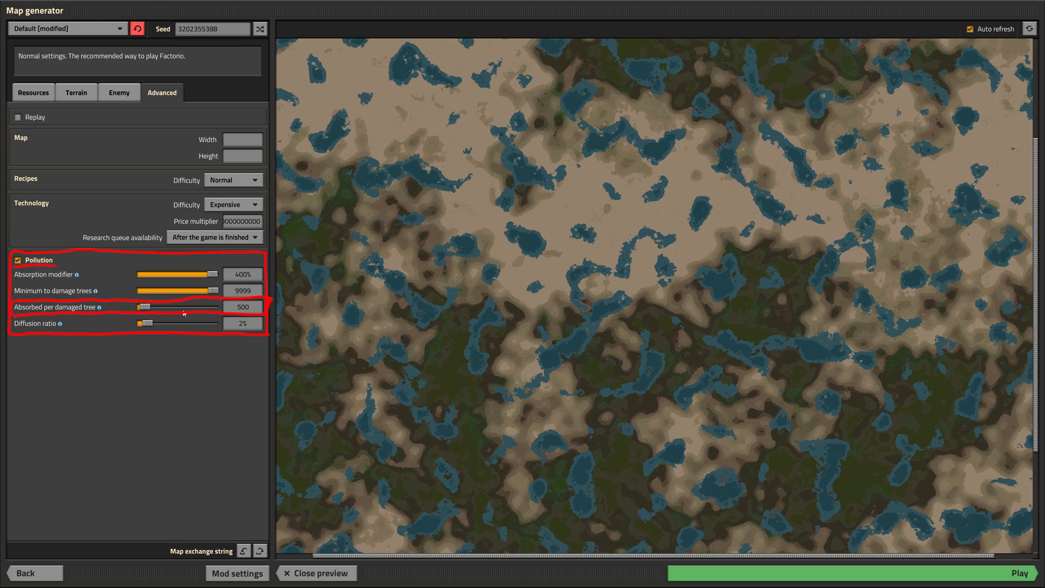
left_click_drag(142, 306, 154, 306)
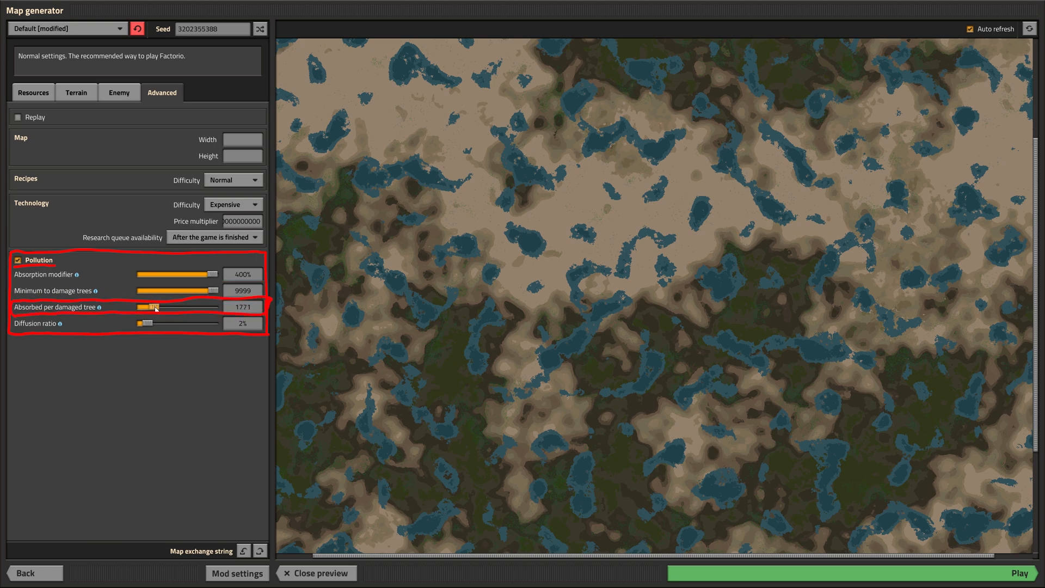
left_click_drag(155, 307, 214, 307)
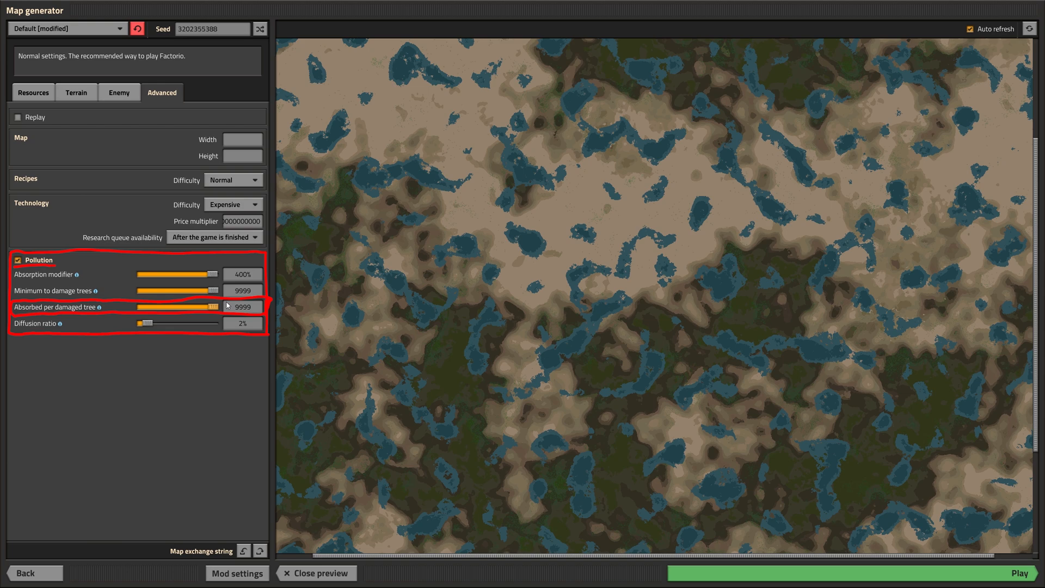
mouse_move(146, 329)
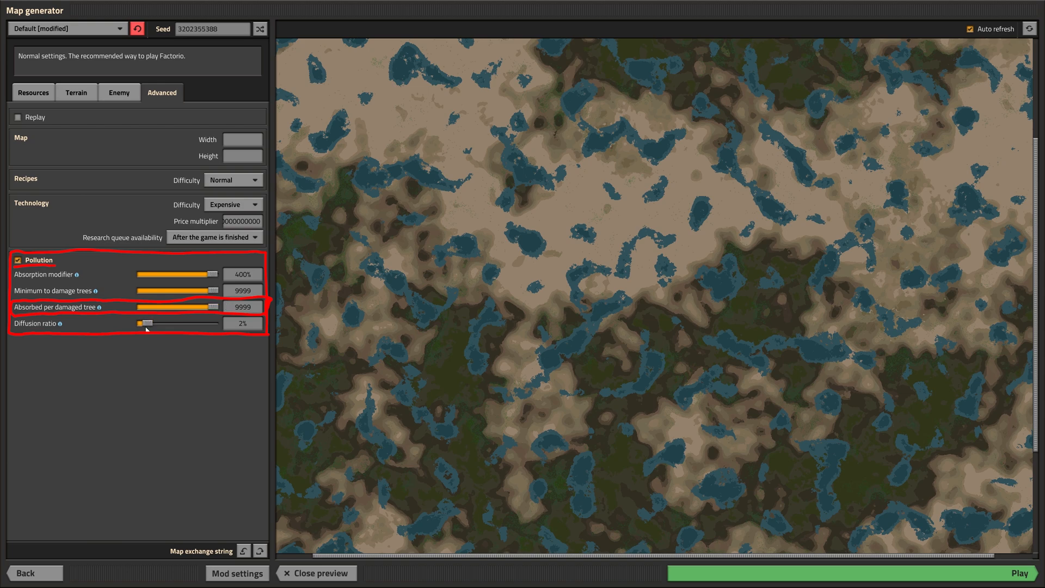
- Push the pollution diffusion ratio to its 25% maximum
left_click_drag(140, 324, 152, 324)
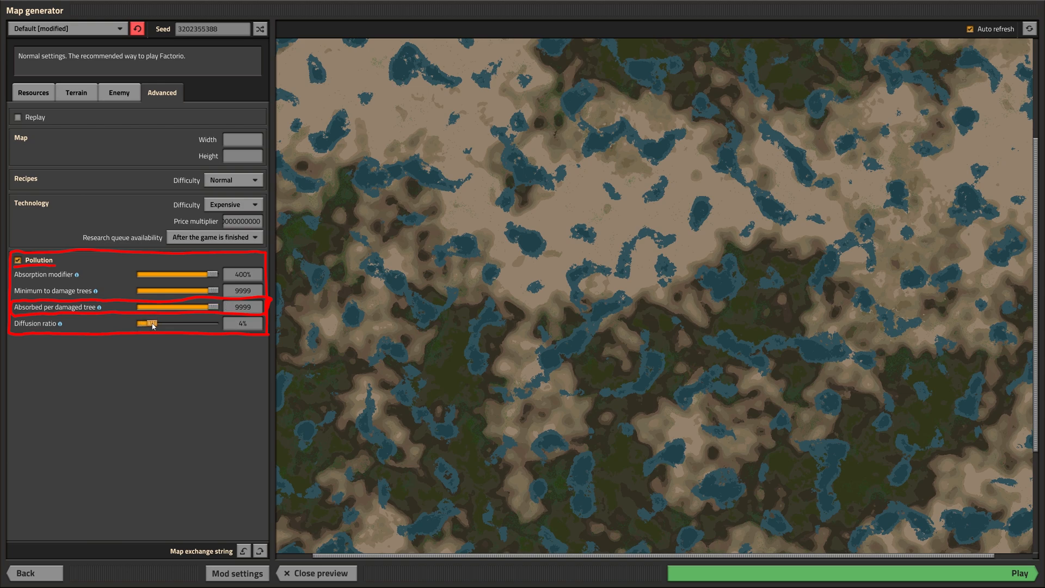
left_click_drag(147, 323, 192, 323)
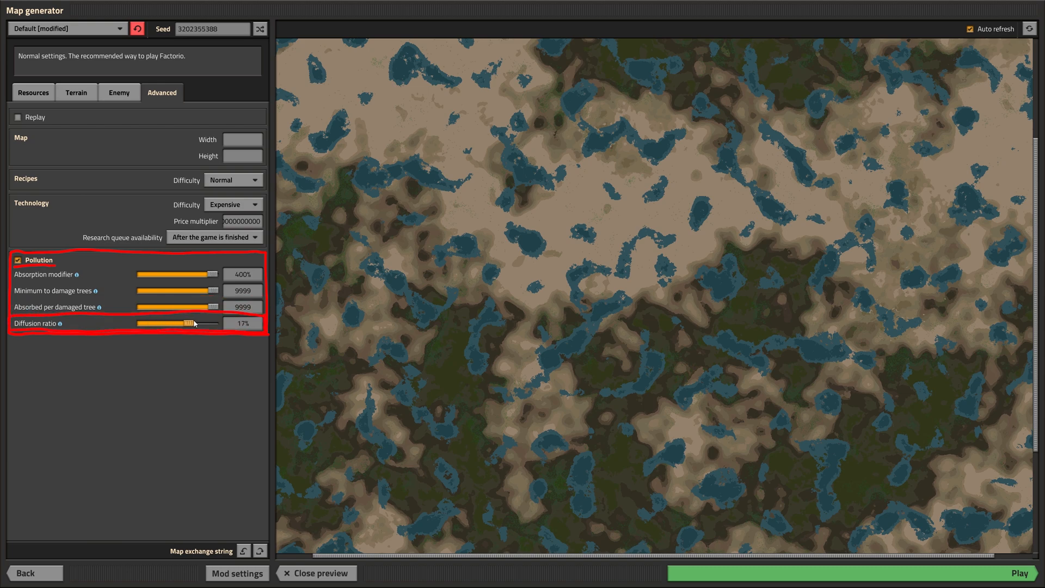
left_click_drag(189, 324, 213, 323)
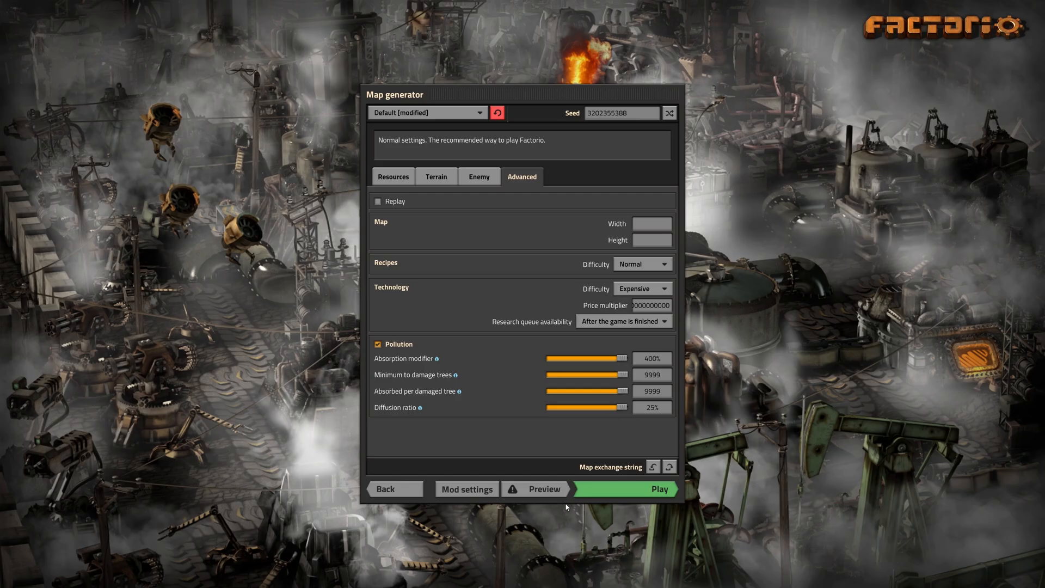
left_click(544, 489)
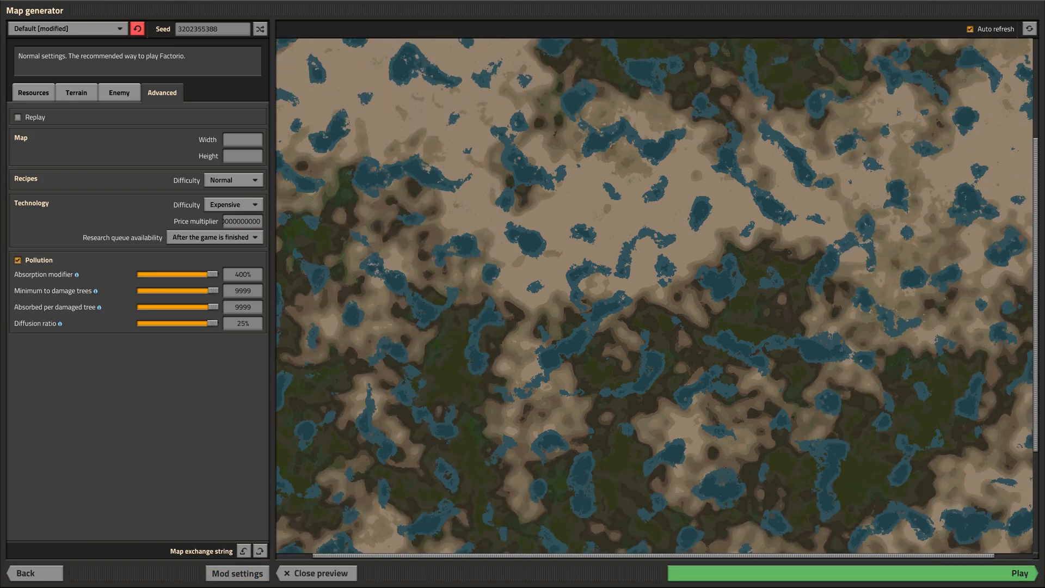
mouse_move(974, 505)
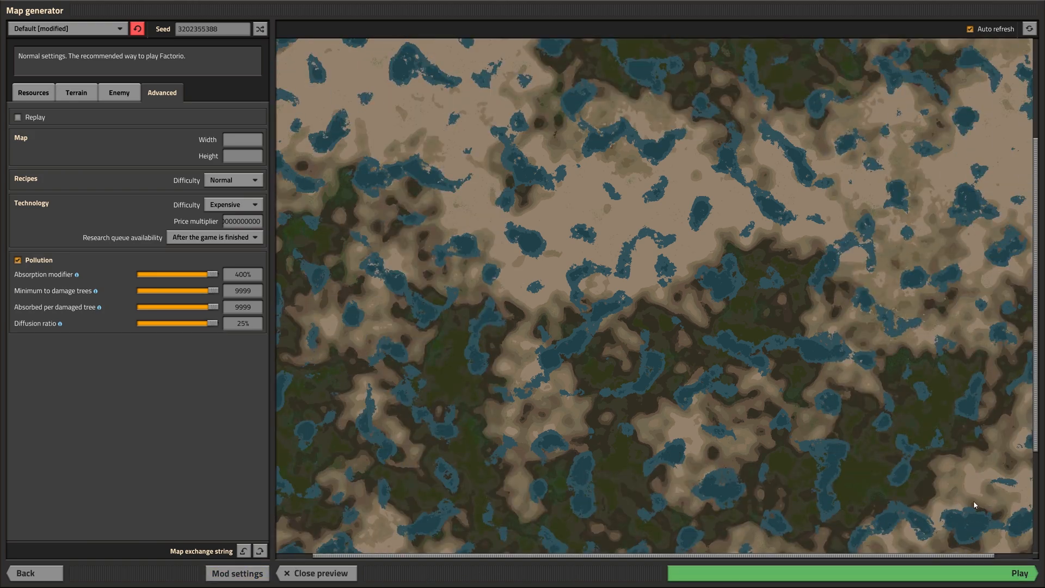